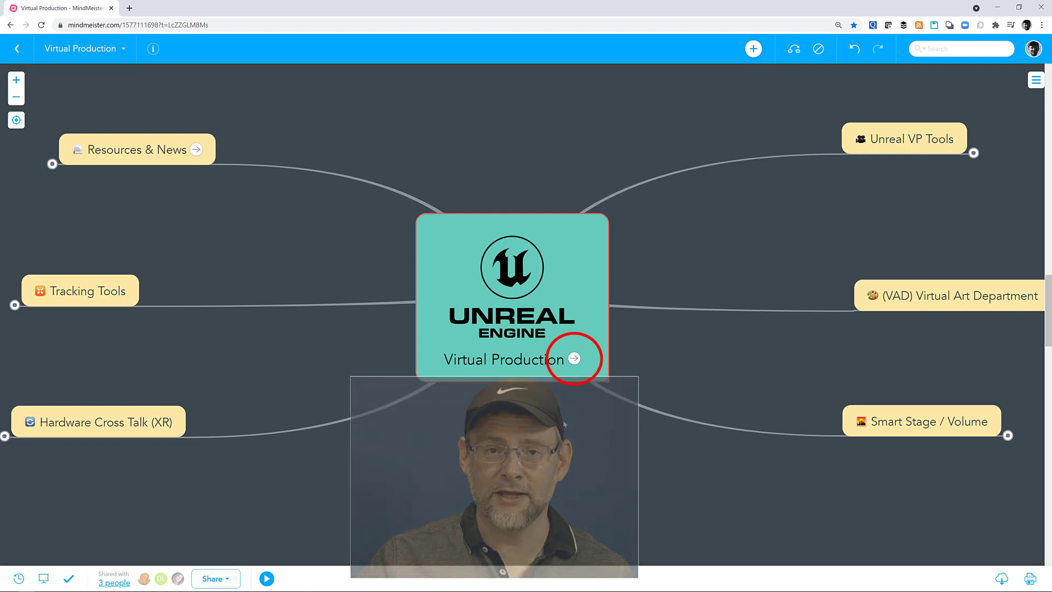
- Follow the central Virtual Production topic's link to Unreal Engine's Virtual Production Hub
{"action": "left_click", "coordinate": [573, 358]}
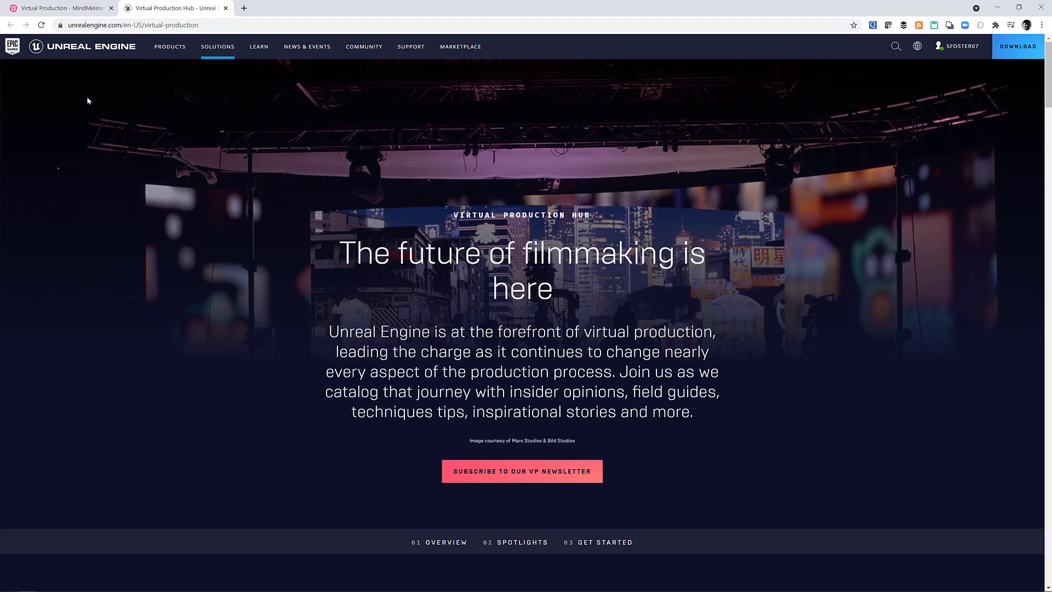
{"action": "mouse_move", "coordinate": [286, 312]}
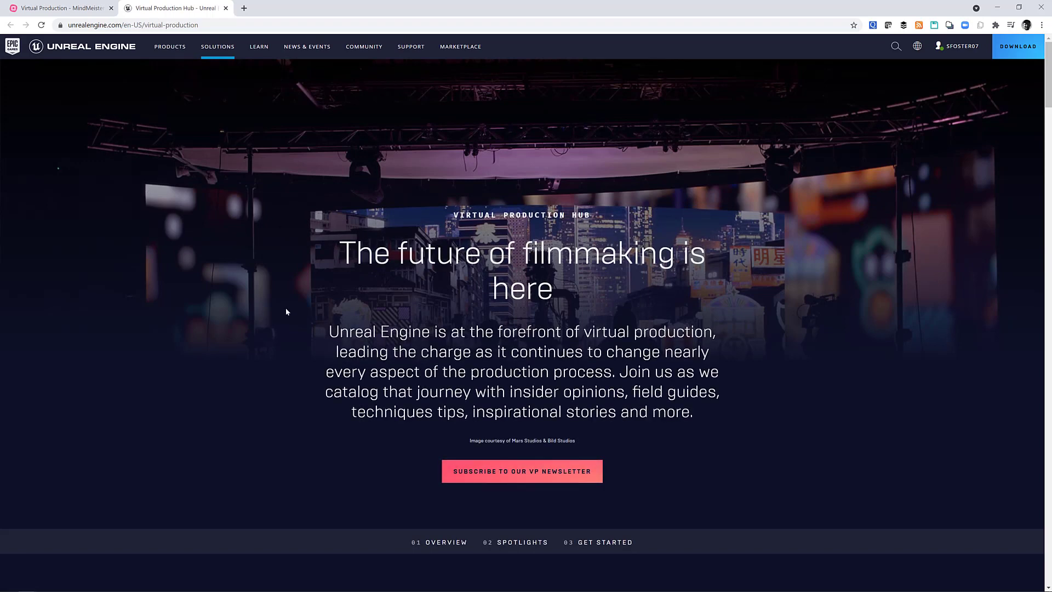
{"action": "mouse_move", "coordinate": [521, 471]}
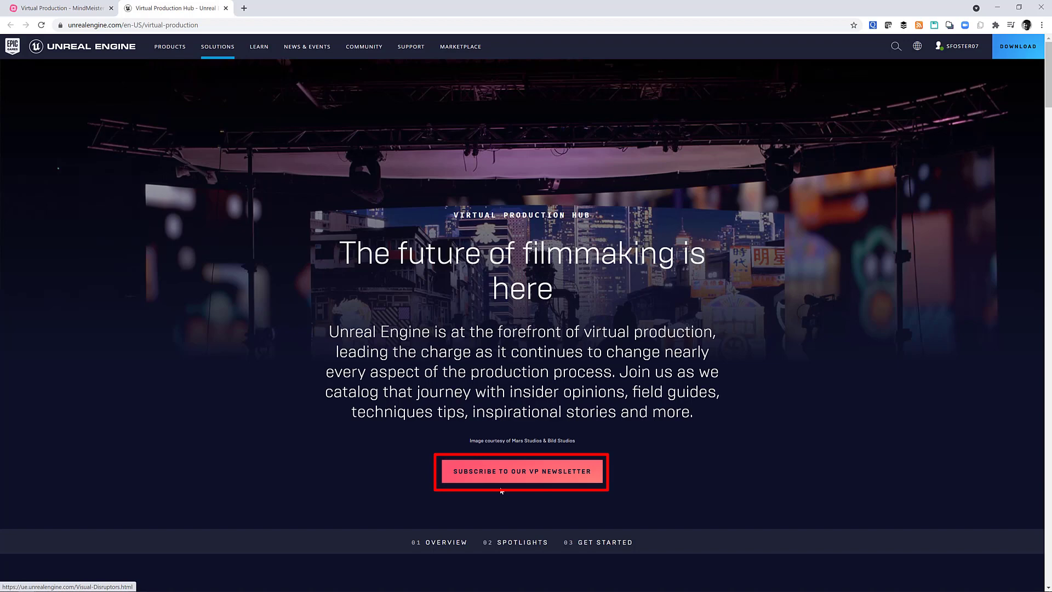
- Scroll past the partners list to the 'What is virtual production?' pipeline diagram
{"action": "scroll", "scroll_direction": "down", "scroll_amount": 3}
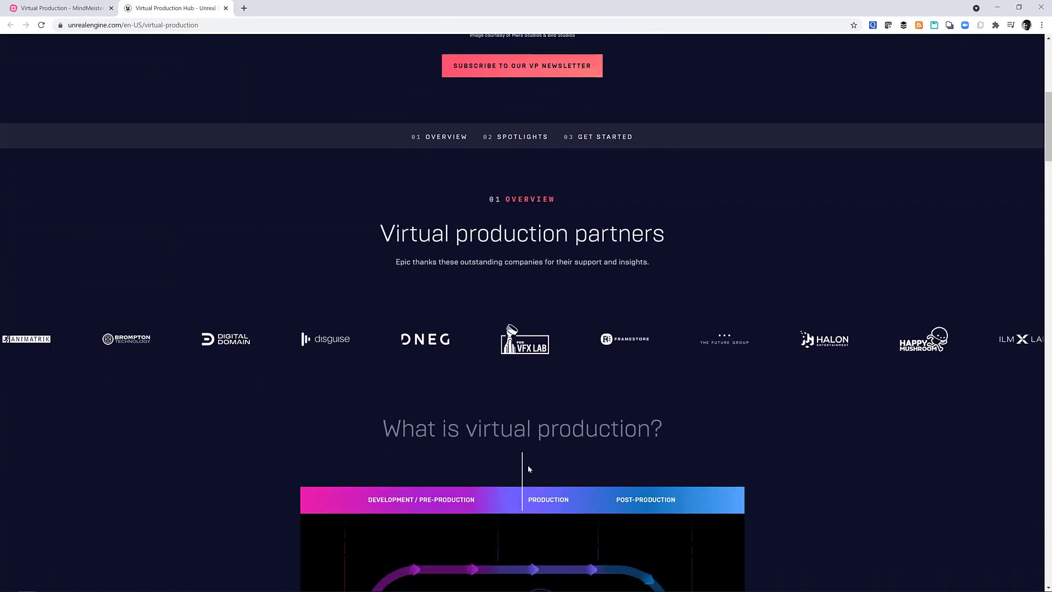
{"action": "scroll", "scroll_direction": "down", "scroll_amount": 3}
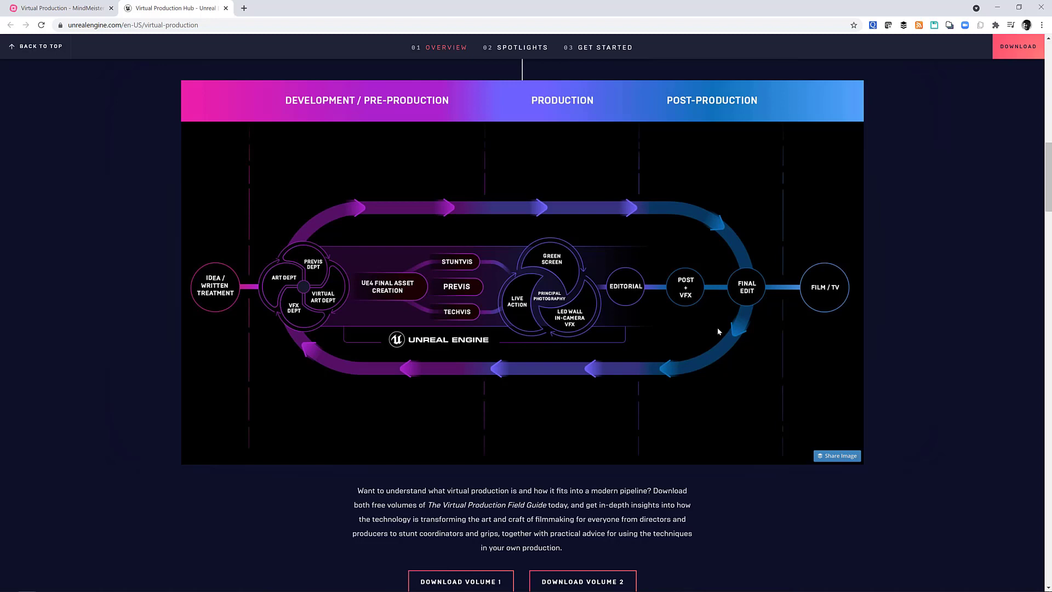
{"action": "scroll", "scroll_direction": "down", "scroll_amount": 3}
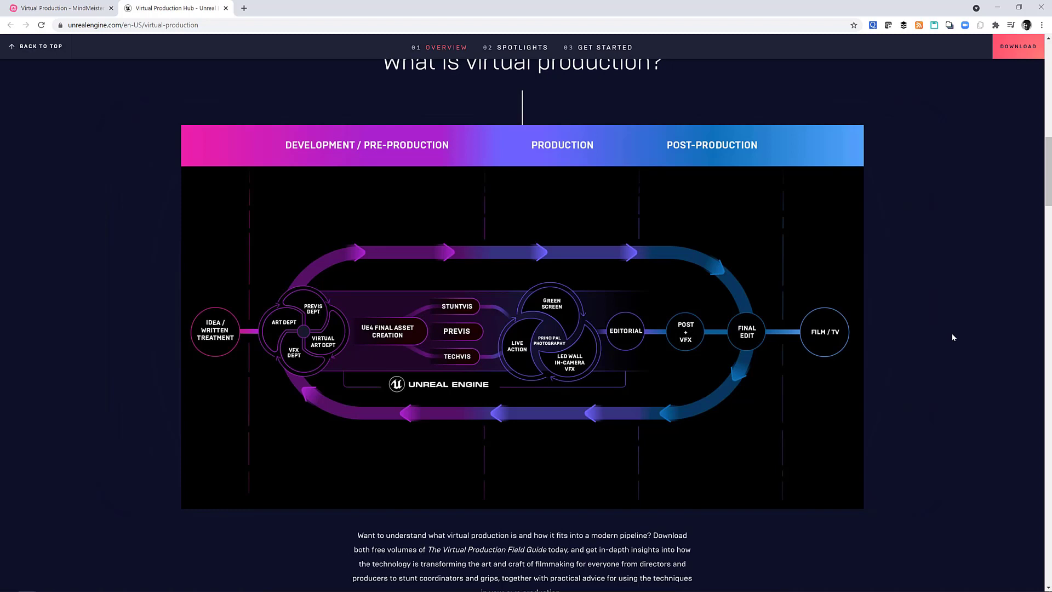
{"action": "mouse_move", "coordinate": [926, 340]}
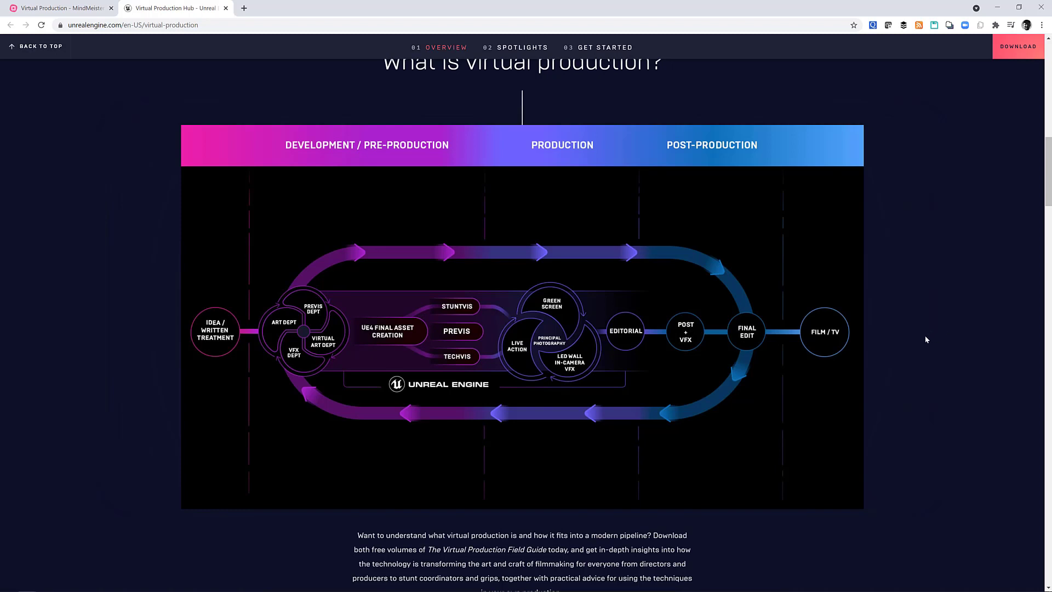
{"action": "mouse_move", "coordinate": [908, 331]}
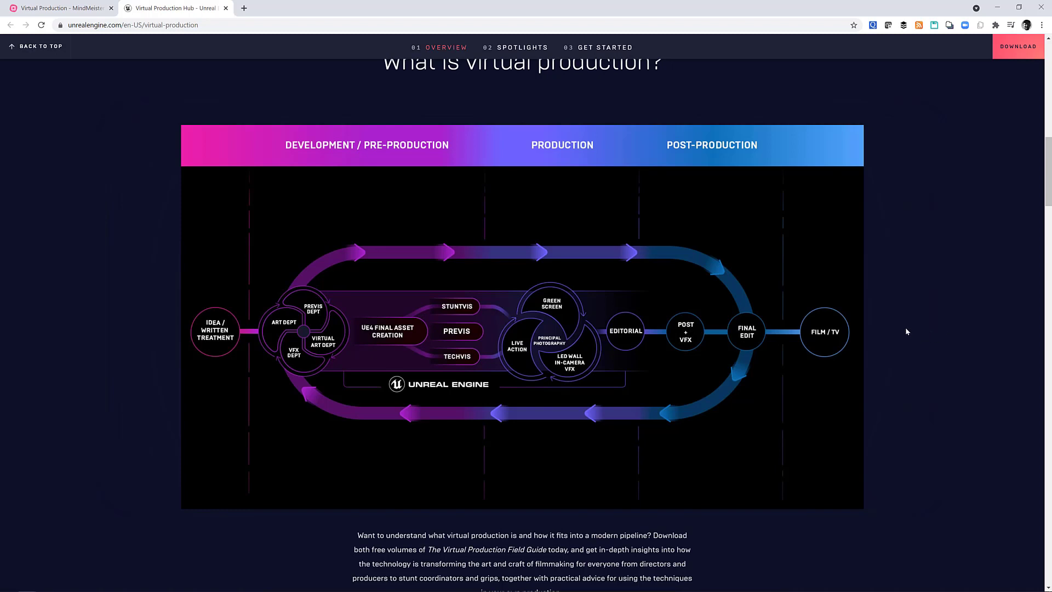
{"action": "mouse_move", "coordinate": [852, 316]}
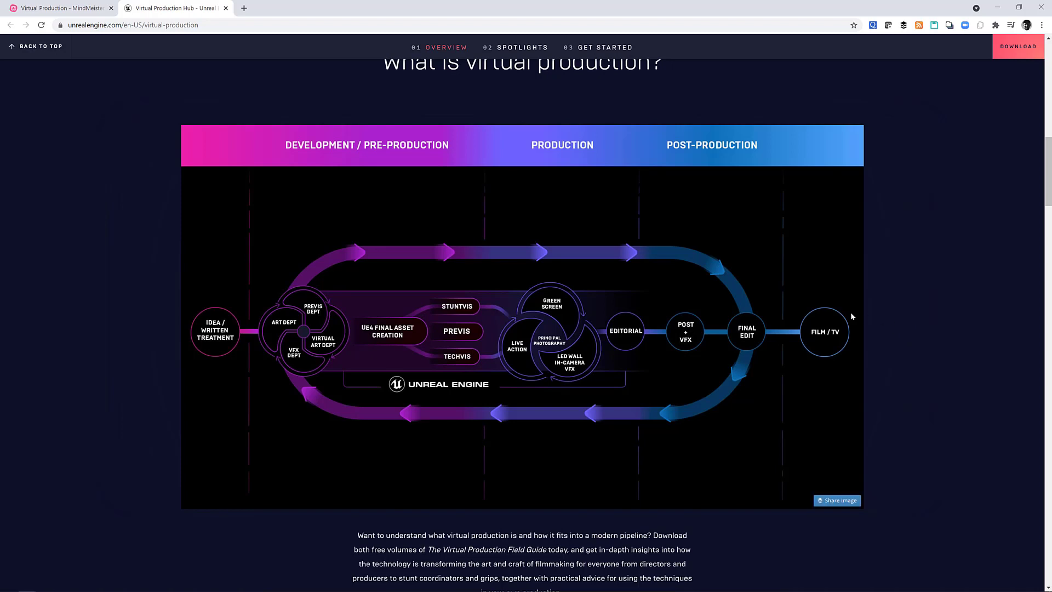
{"action": "mouse_move", "coordinate": [804, 349]}
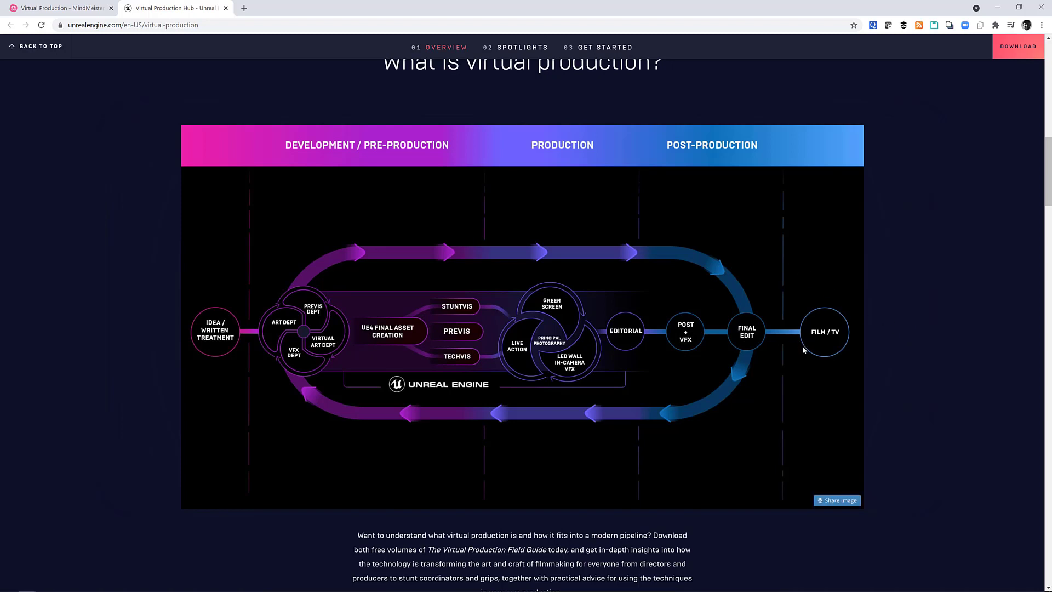
{"action": "mouse_move", "coordinate": [254, 348]}
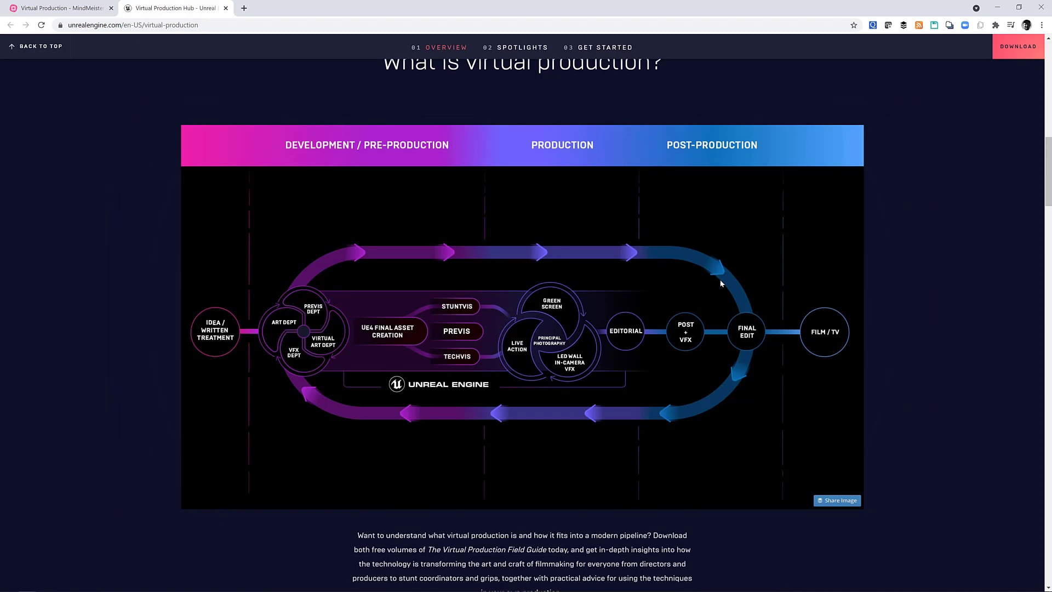
- Scroll past the field guide downloads and Westworld feature to the Spotlights article grid
{"action": "scroll", "scroll_direction": "down", "scroll_amount": 3}
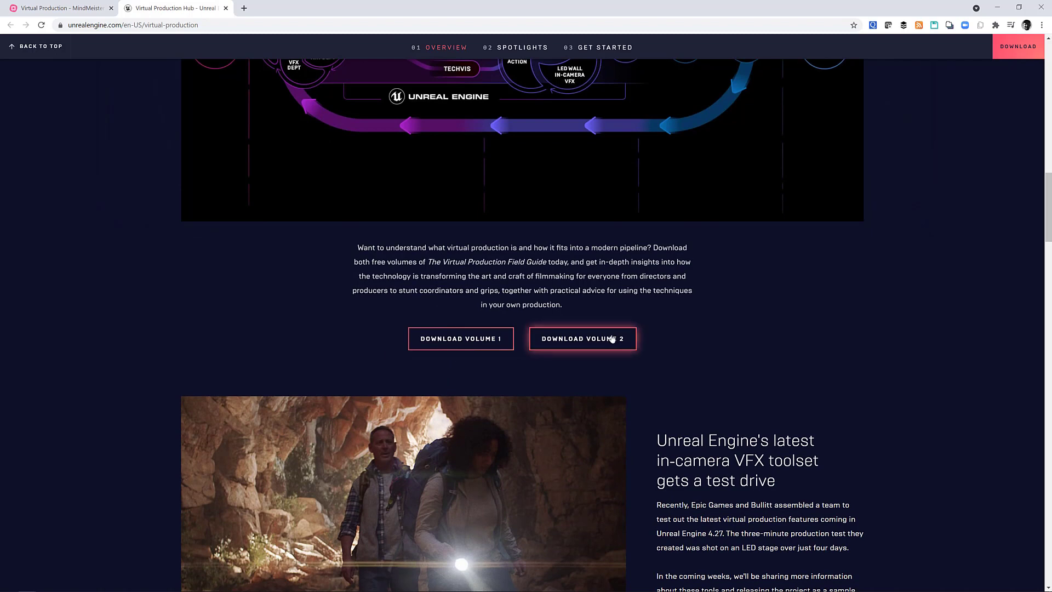
{"action": "mouse_move", "coordinate": [461, 344]}
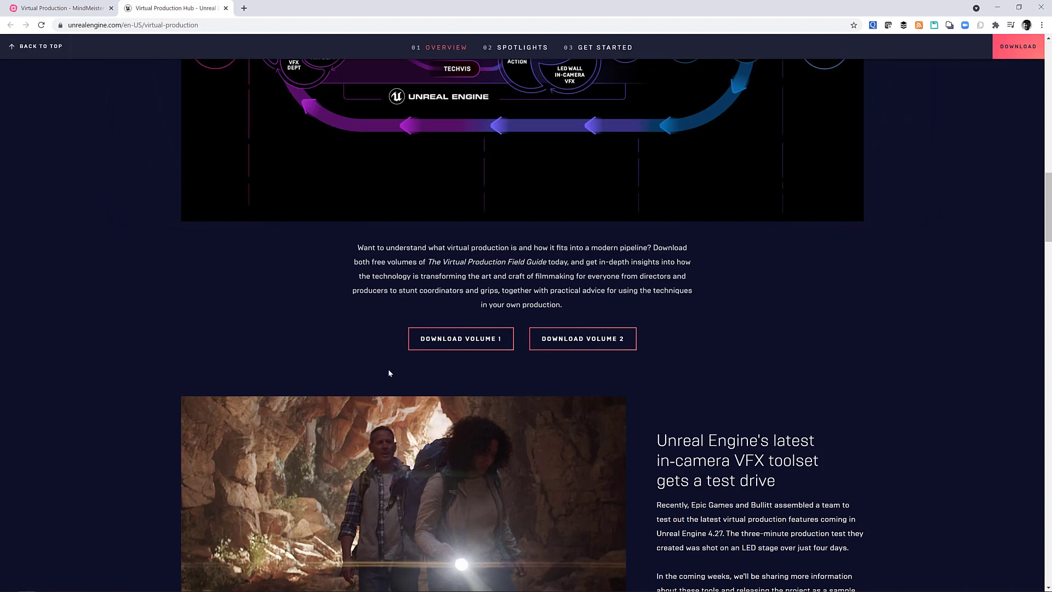
{"action": "mouse_move", "coordinate": [366, 333]}
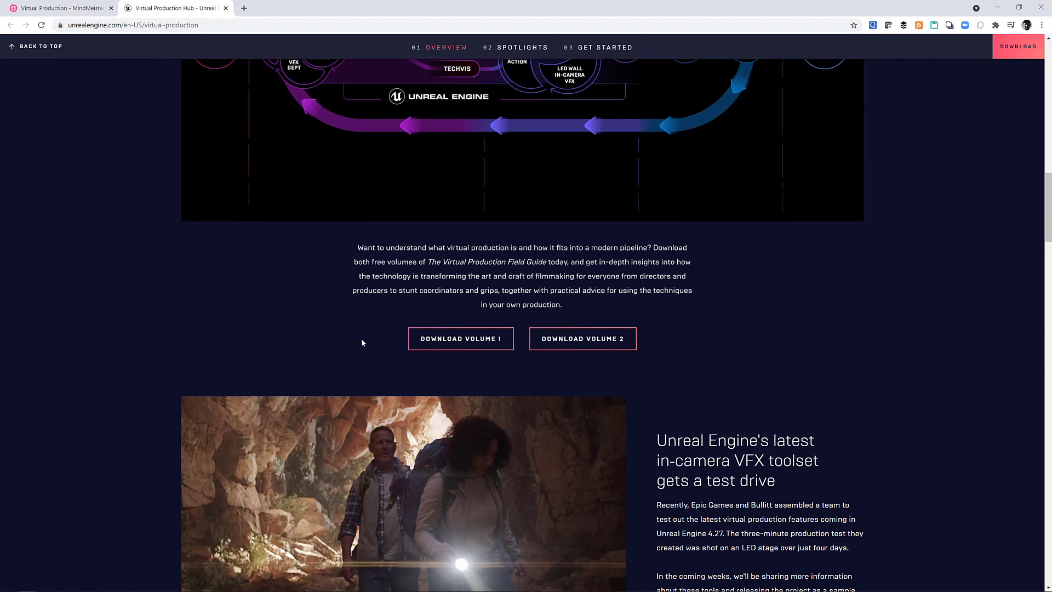
{"action": "scroll", "scroll_direction": "down", "scroll_amount": 3}
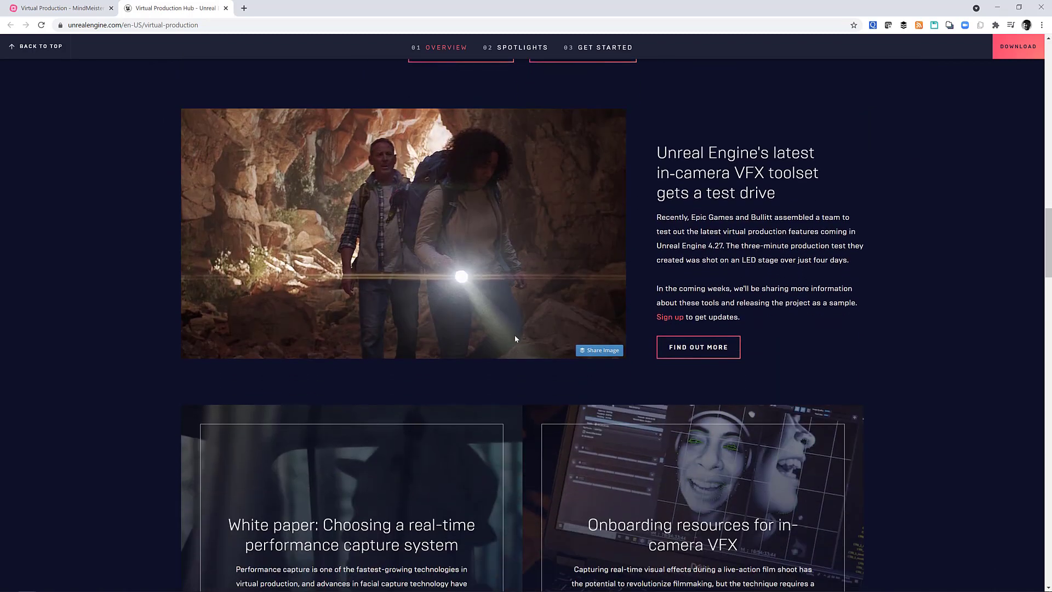
{"action": "mouse_move", "coordinate": [594, 223]}
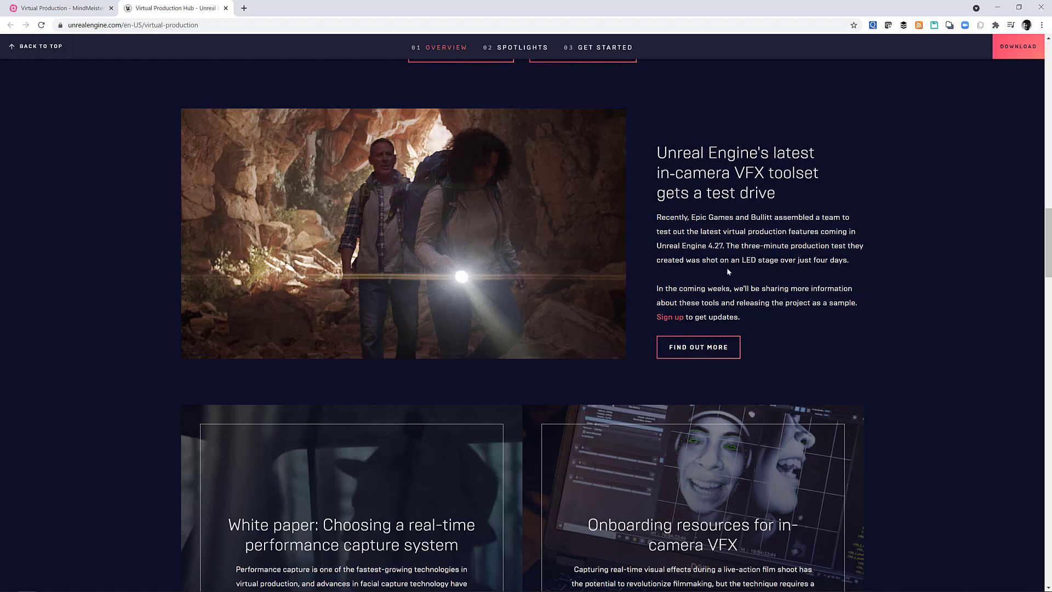
{"action": "mouse_move", "coordinate": [662, 287]}
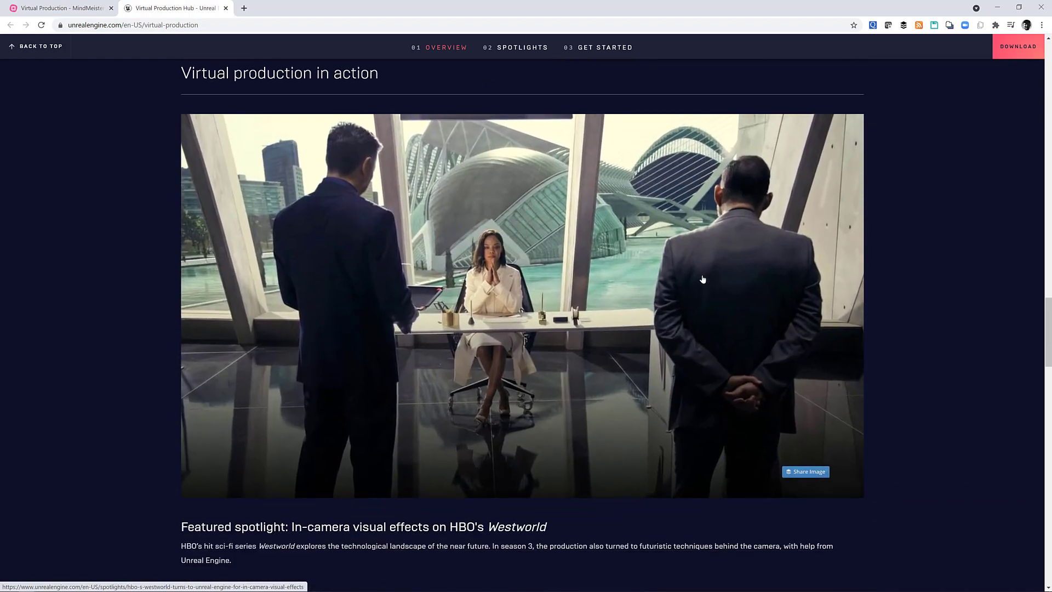
{"action": "scroll", "scroll_direction": "down", "scroll_amount": 3}
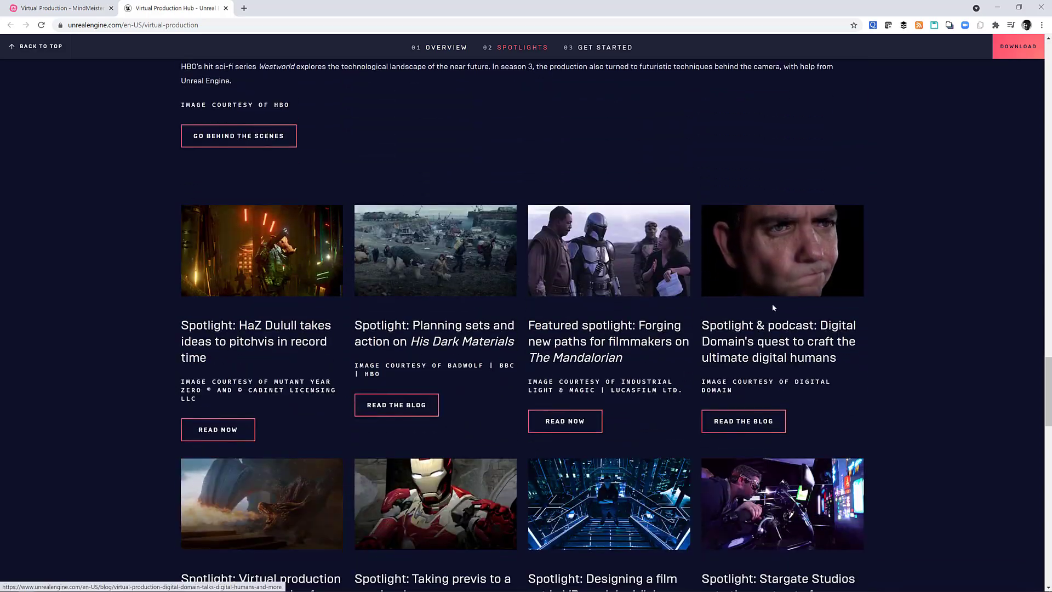
- Back in the mind map, expand Unreal Virtual Production Tools and Unreal to show Roadmap and Switchboard
{"action": "left_click", "coordinate": [61, 7]}
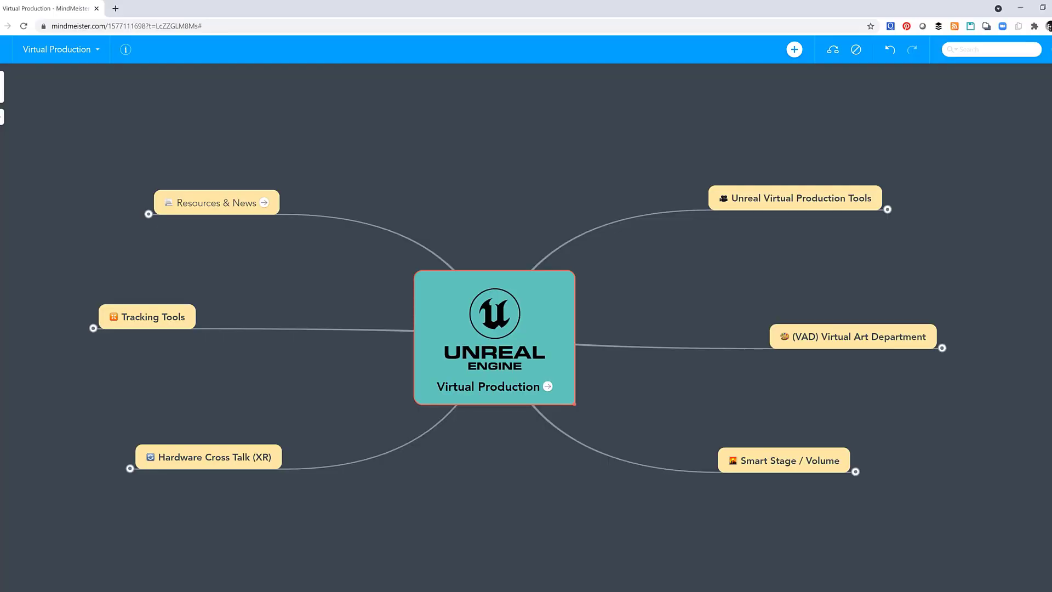
{"action": "left_click", "coordinate": [796, 197]}
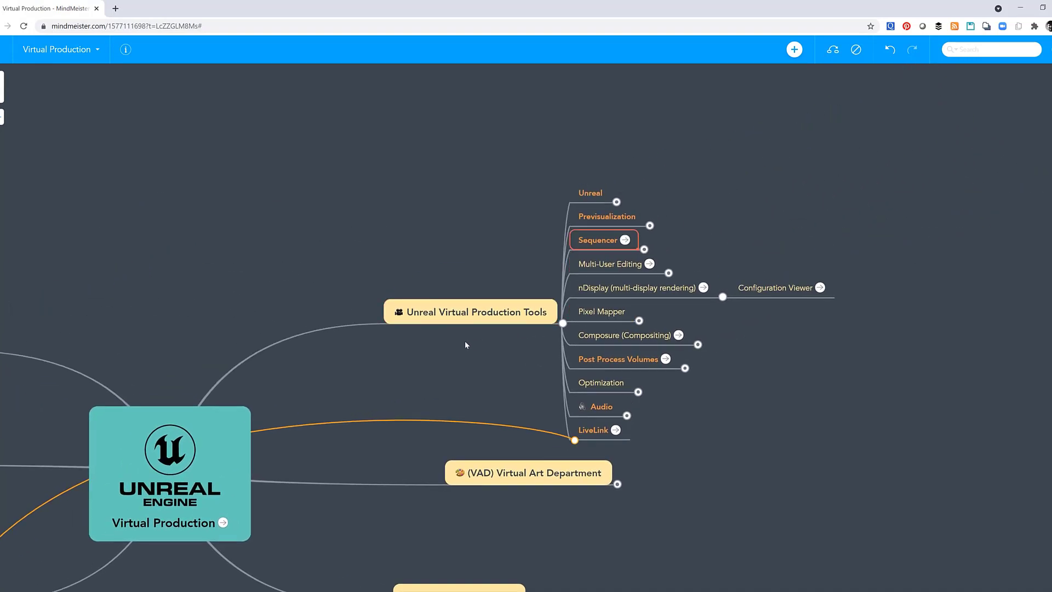
{"action": "left_click", "coordinate": [614, 202]}
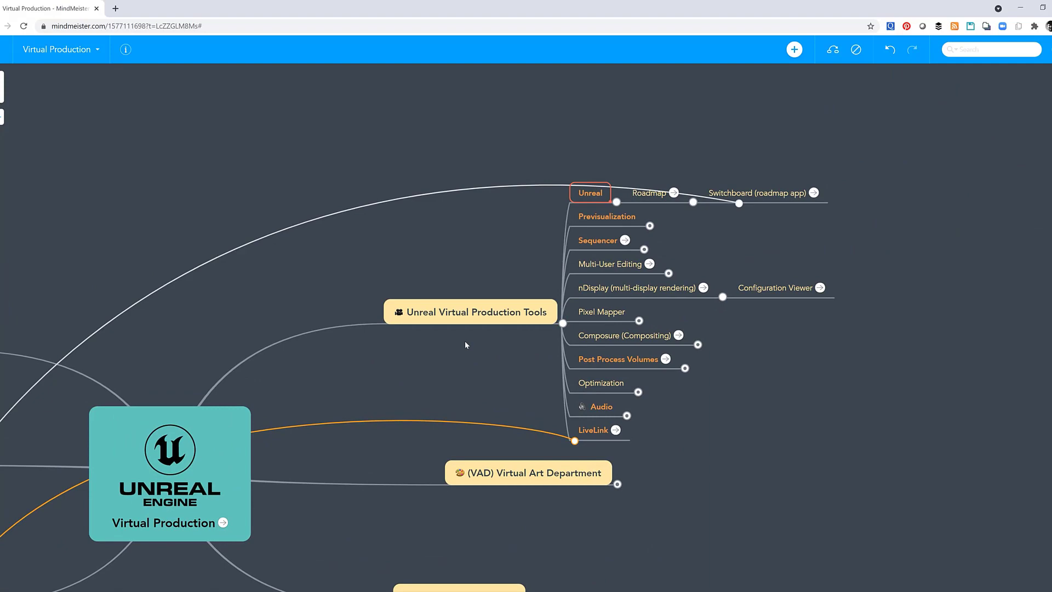
{"action": "mouse_move", "coordinate": [675, 199]}
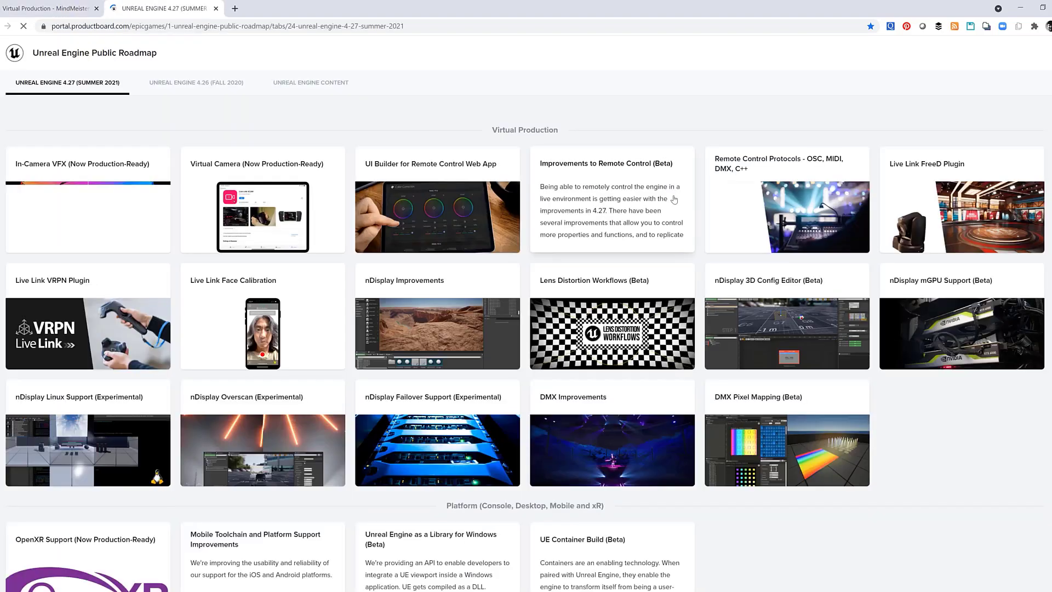
- Browse the 4.27 features on Productboard's Unreal Engine Public Roadmap
{"action": "scroll", "scroll_direction": "down", "scroll_amount": 3}
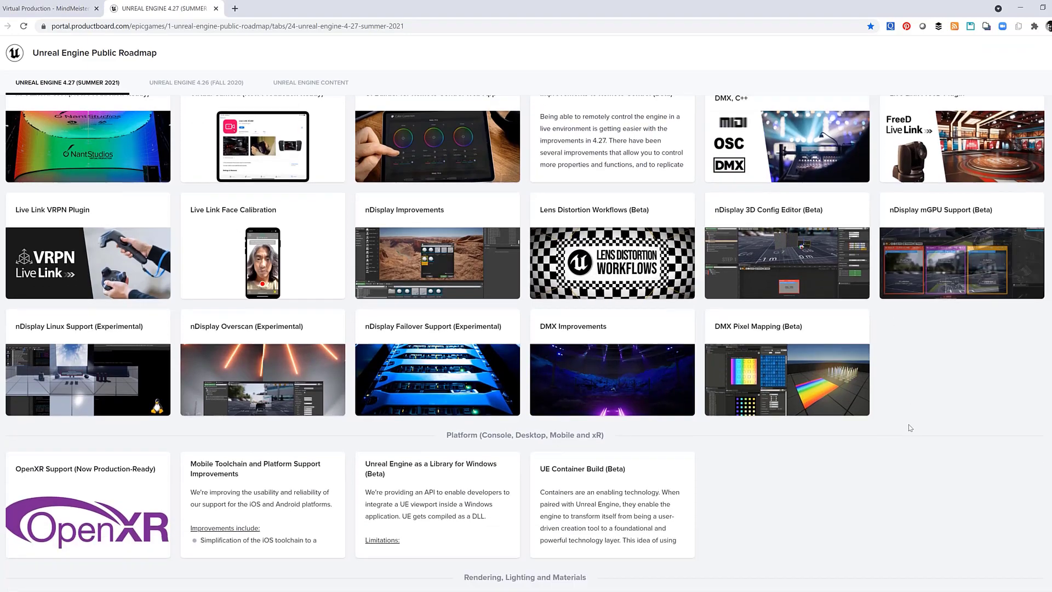
{"action": "scroll", "scroll_direction": "down", "scroll_amount": 3}
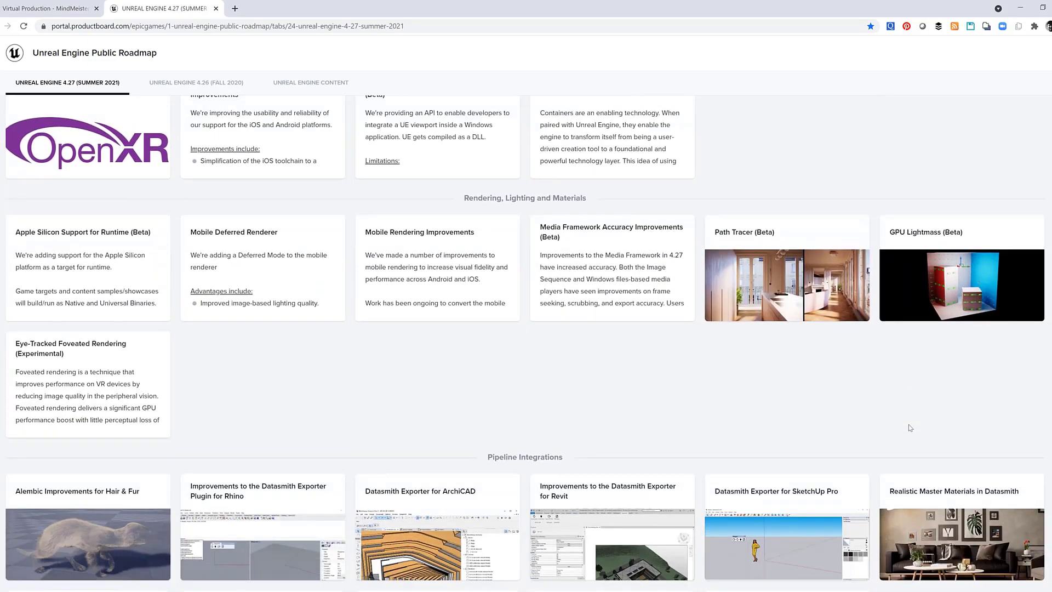
{"action": "scroll", "scroll_direction": "down", "scroll_amount": 3}
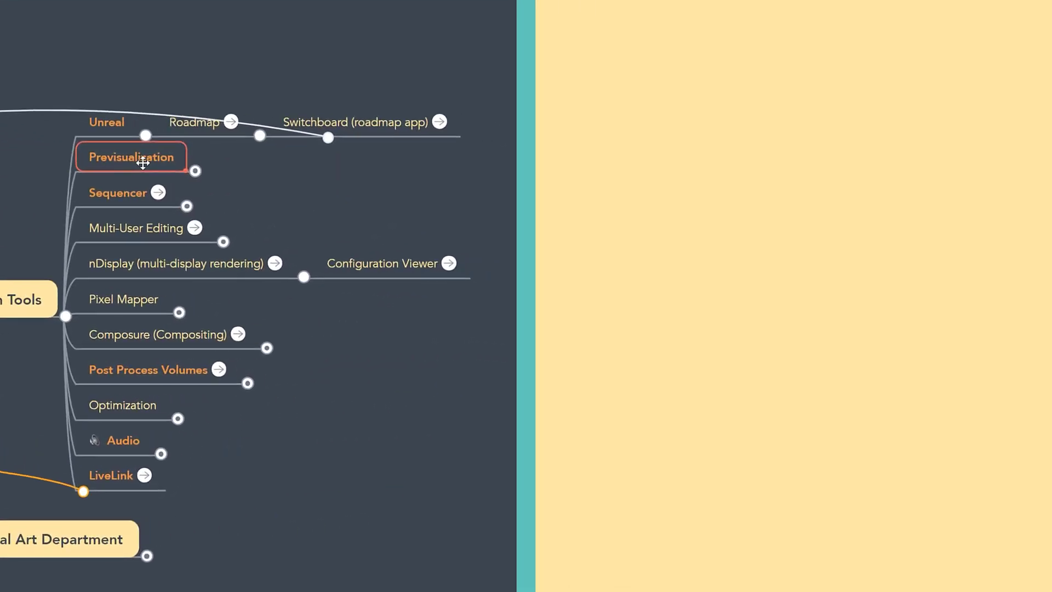
- Expand Previsualization to show CineTracer (beta), Variant Manager and Virtual Scouting
{"action": "left_click", "coordinate": [132, 156]}
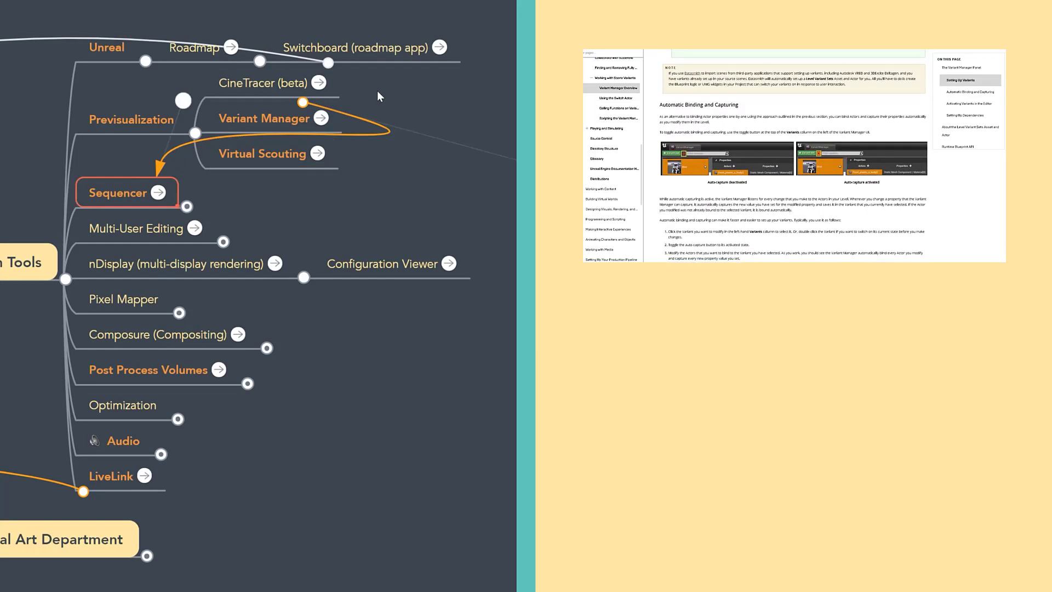
- Scroll the map down to bring the Sequencer branch into view
{"action": "scroll", "scroll_direction": "down", "scroll_amount": 3}
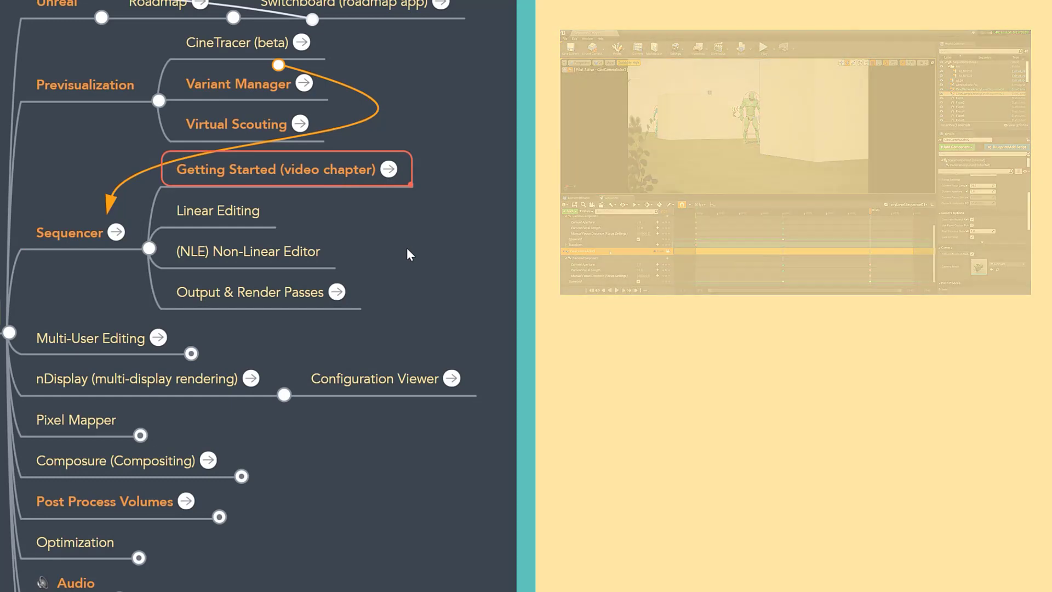
- Expand the Post Process Volumes, Optimization and Audio branches, revealing Virtual Textures and World Partition
{"action": "left_click", "coordinate": [91, 338]}
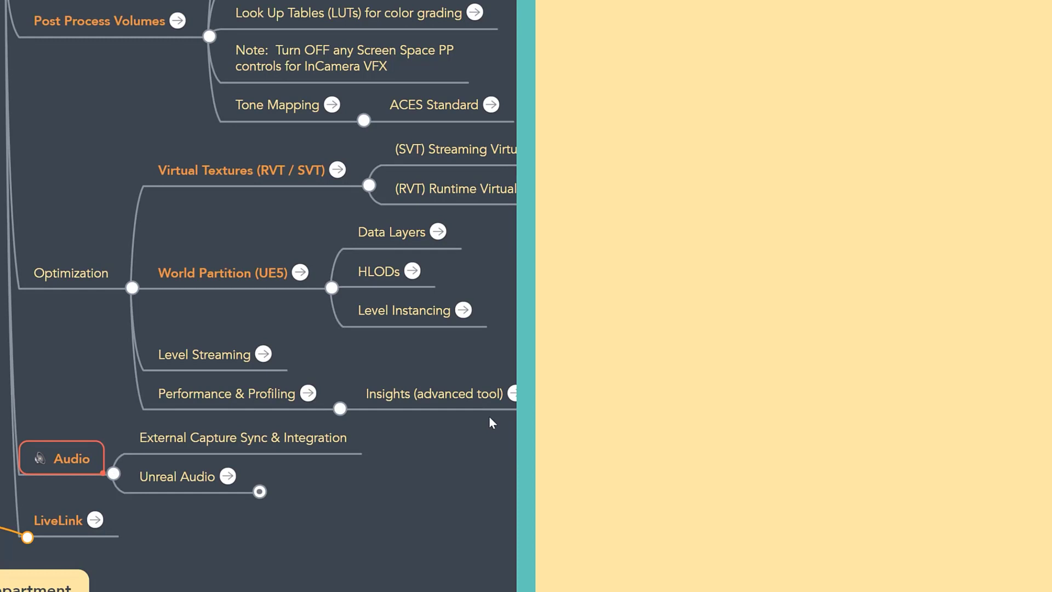
- Expand Unreal Audio to list MetaSounds and Convolution Reverb, then visit LiveLink and VAD
{"action": "left_click", "coordinate": [177, 477]}
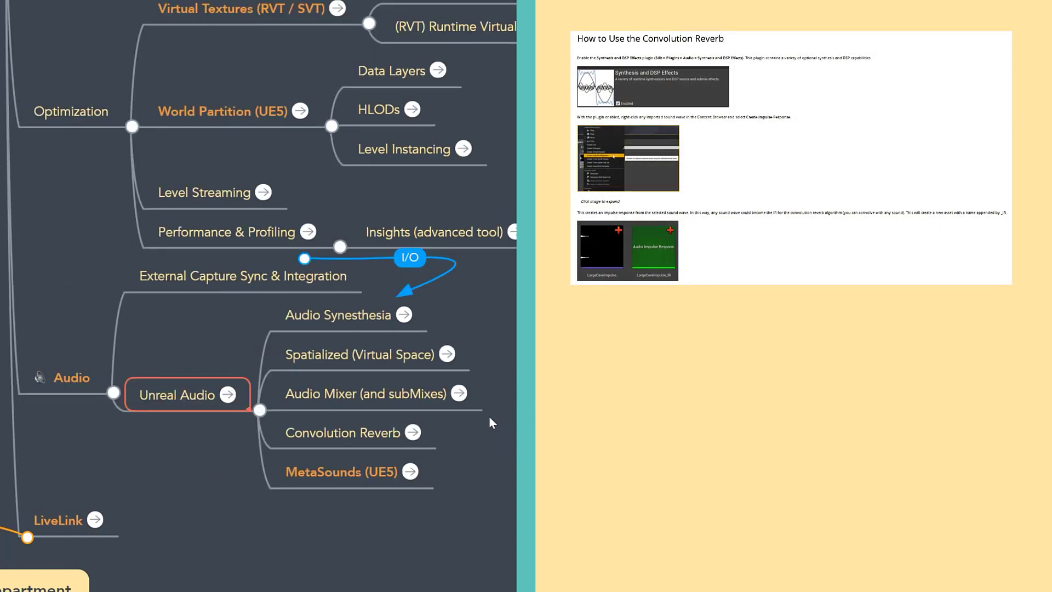
{"action": "left_click", "coordinate": [346, 433]}
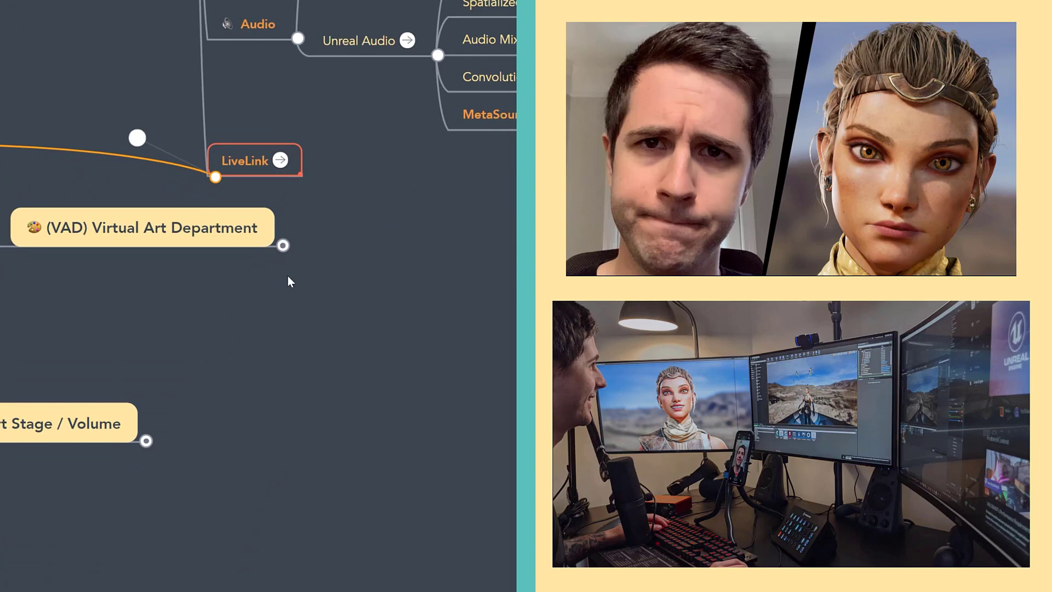
{"action": "left_click", "coordinate": [141, 227]}
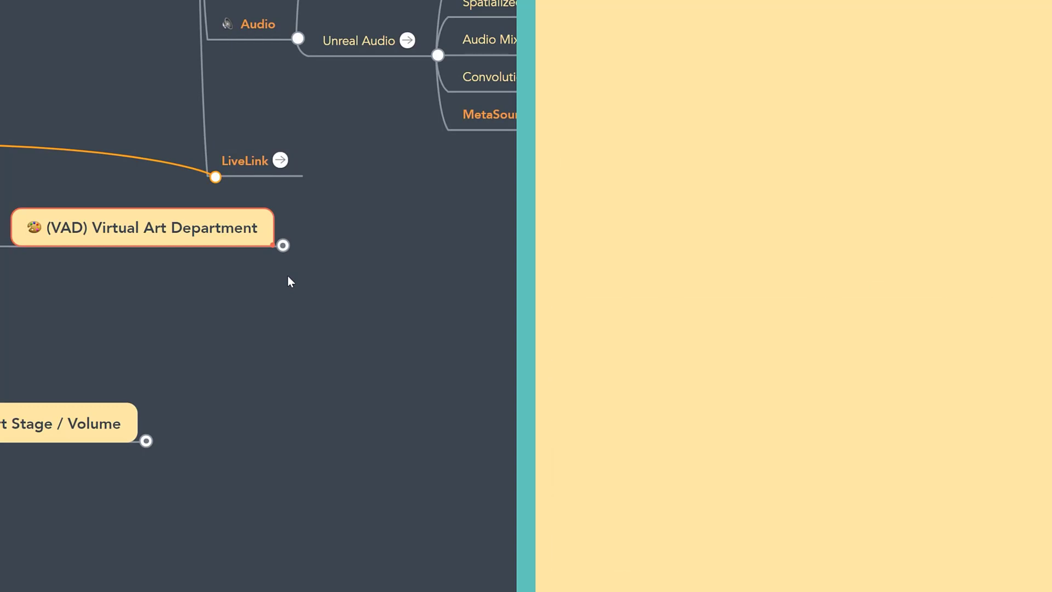
- Expand Virtual Art Department, preview Naming Conventions and USD, then expand Props
{"action": "left_click", "coordinate": [281, 245]}
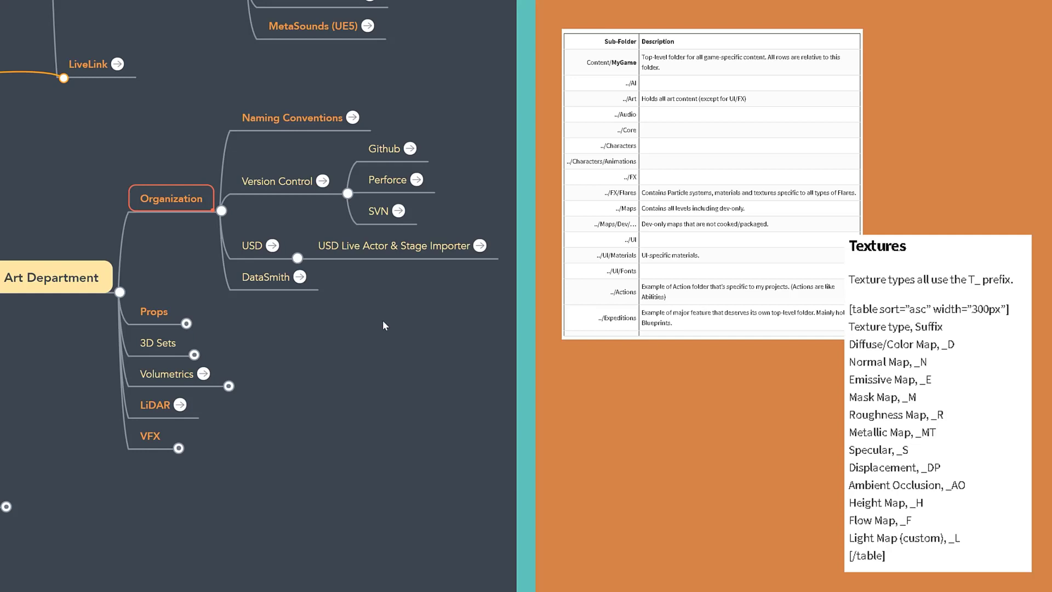
{"action": "left_click", "coordinate": [292, 117]}
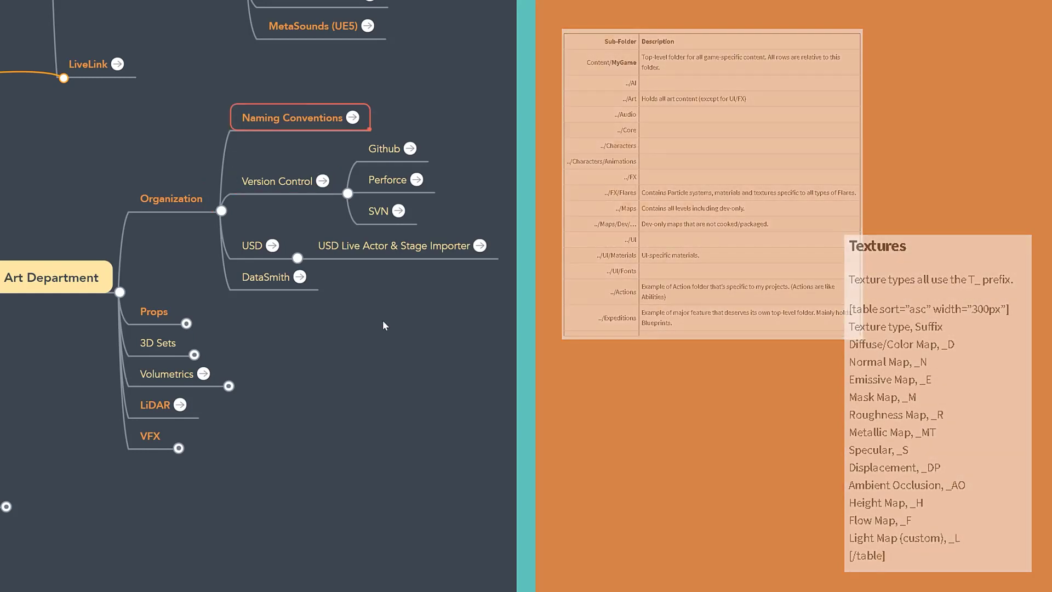
{"action": "left_click", "coordinate": [253, 245]}
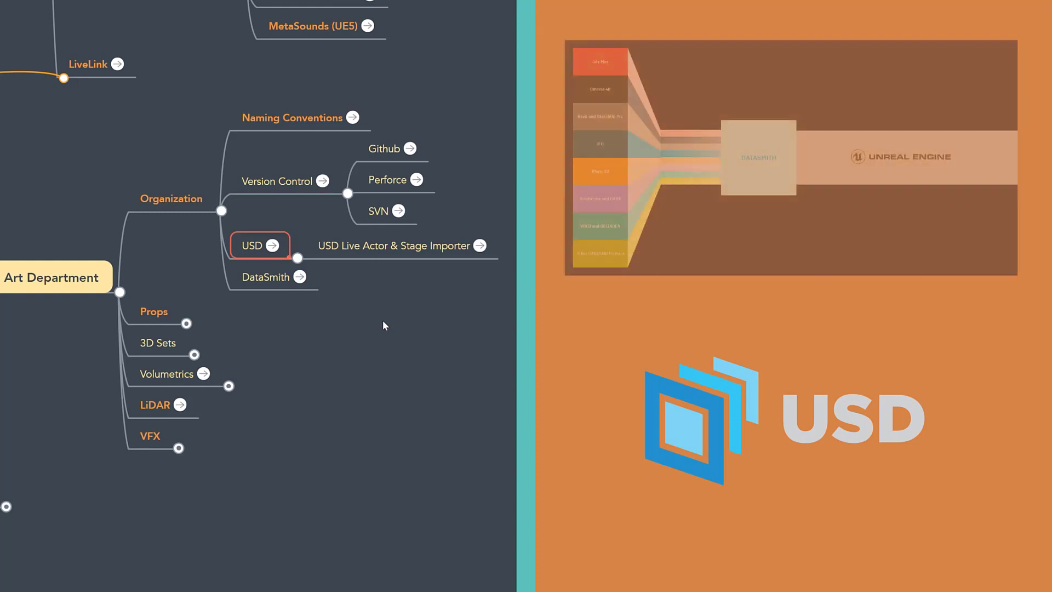
{"action": "left_click", "coordinate": [266, 276]}
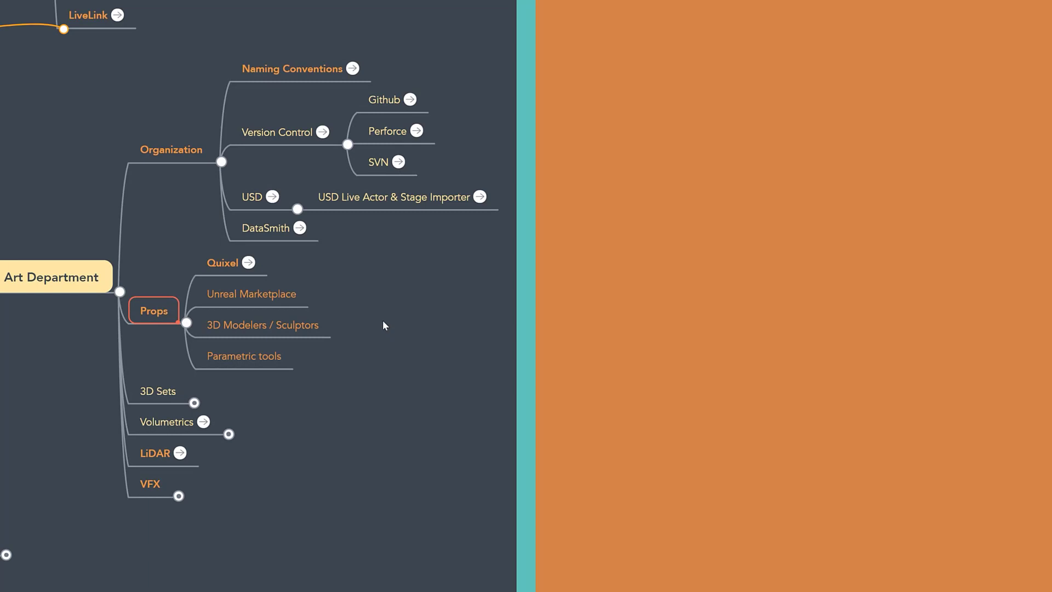
{"action": "left_click", "coordinate": [255, 262]}
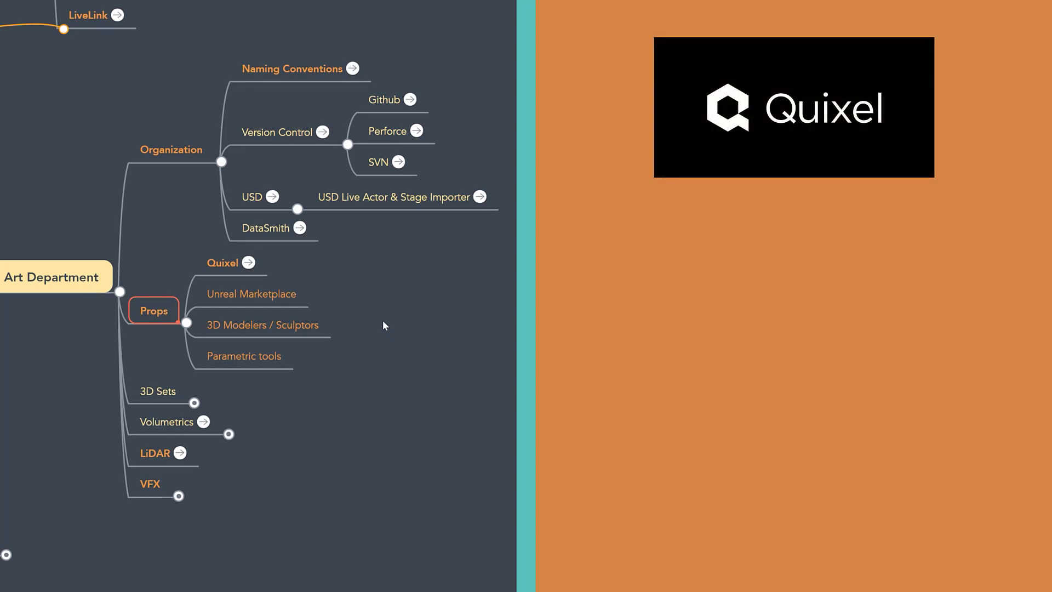
{"action": "left_click", "coordinate": [158, 391]}
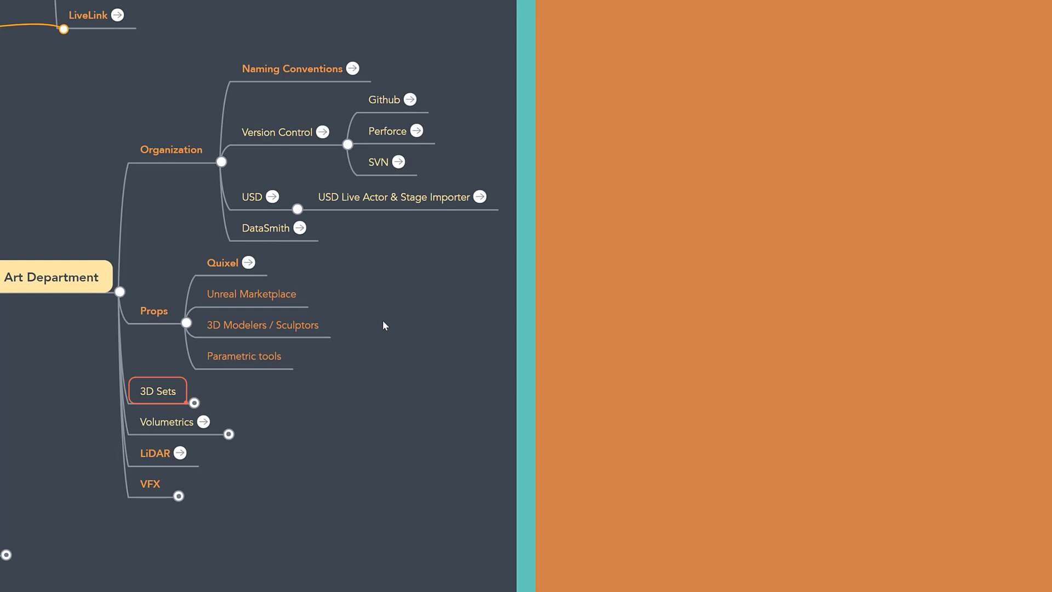
{"action": "left_click", "coordinate": [195, 403]}
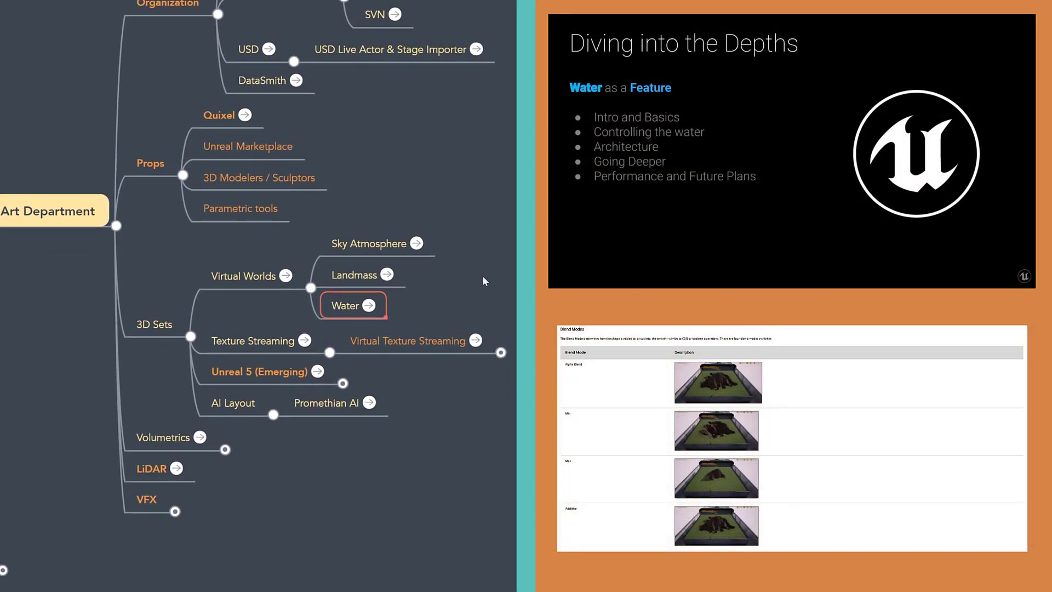
- Preview Texture Streaming, expand Unreal 5 (Emerging) to show Lumen and Nanite, and preview Promethian AI
{"action": "left_click", "coordinate": [260, 341]}
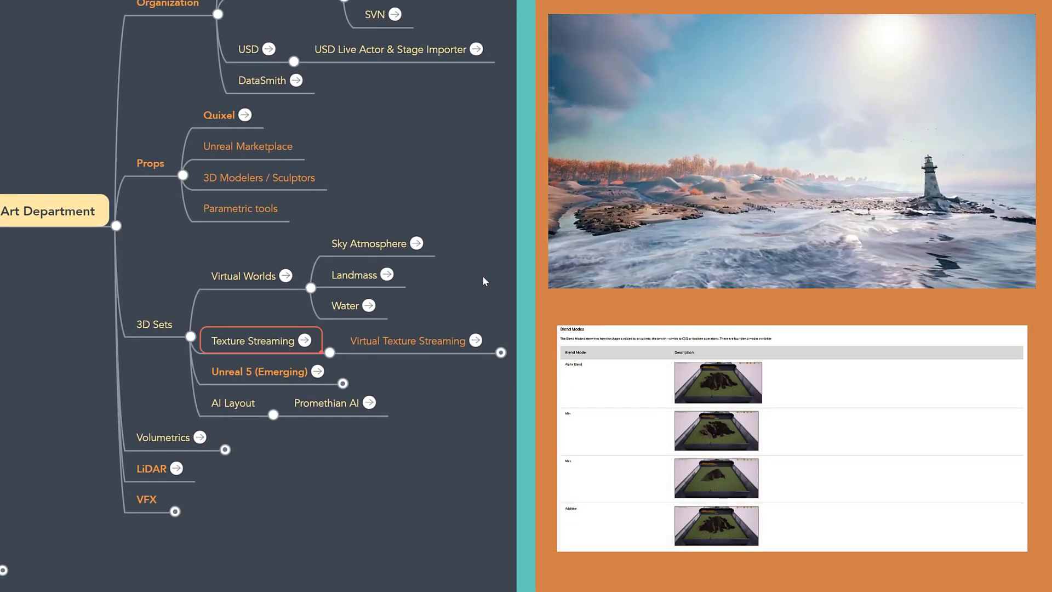
{"action": "left_click", "coordinate": [317, 371]}
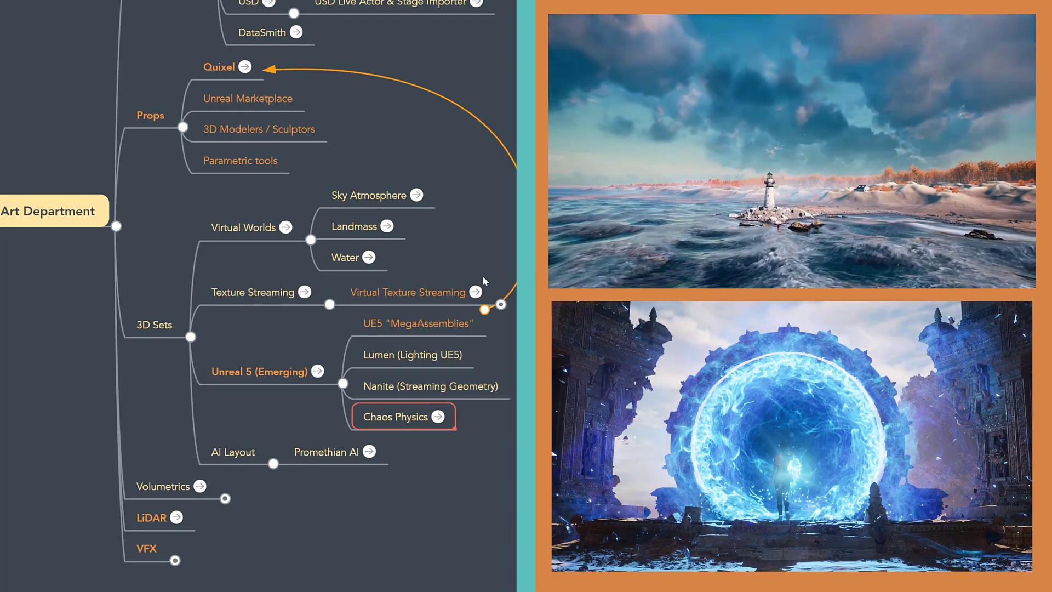
{"action": "left_click", "coordinate": [267, 371]}
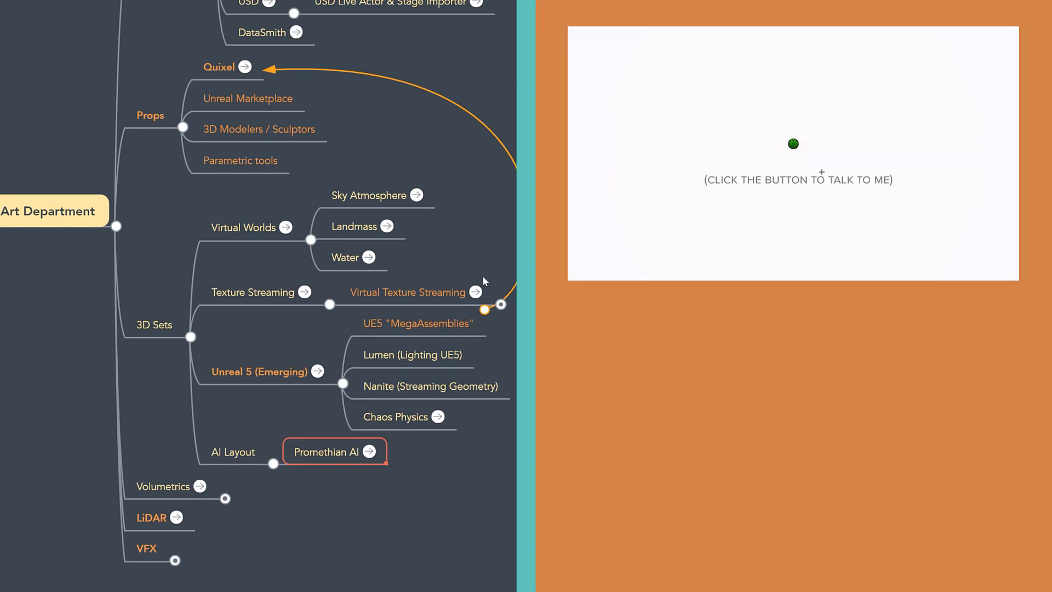
- Expand Volumetrics, then Smart Stage / Volume to list Lighting, LED Walls and Green Screen
{"action": "left_click", "coordinate": [793, 144]}
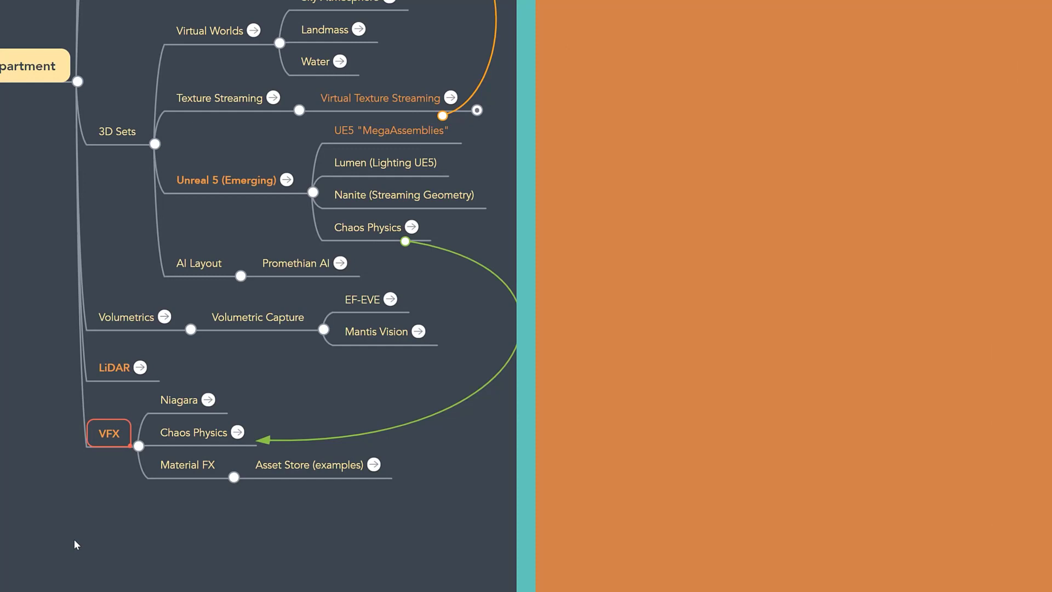
{"action": "left_click", "coordinate": [201, 432]}
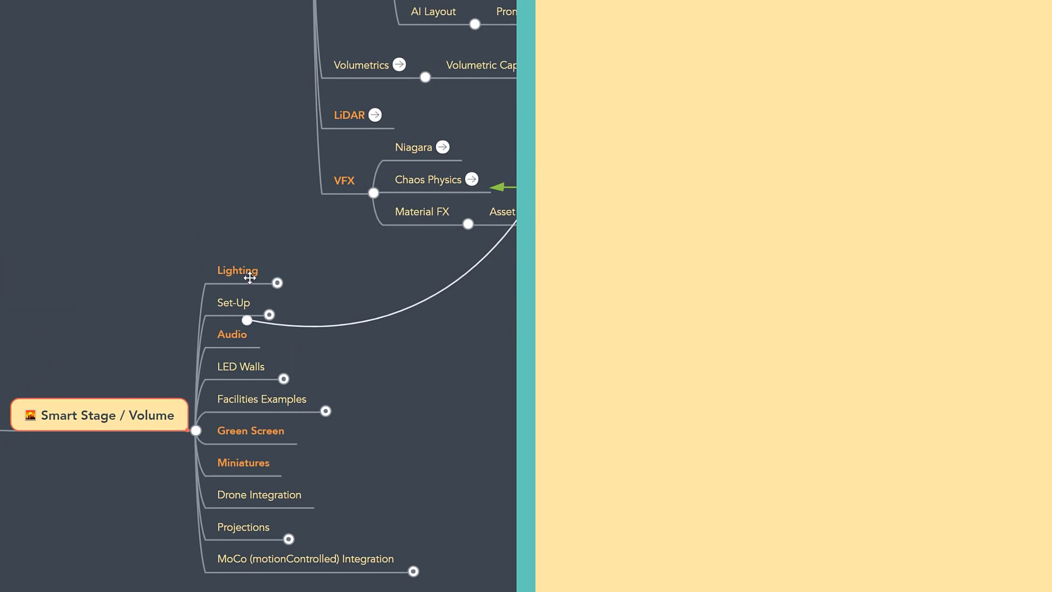
- Expand Lighting, Set-Up and LED Walls, revealing PRG and Processing for LEDs
{"action": "left_click", "coordinate": [237, 270]}
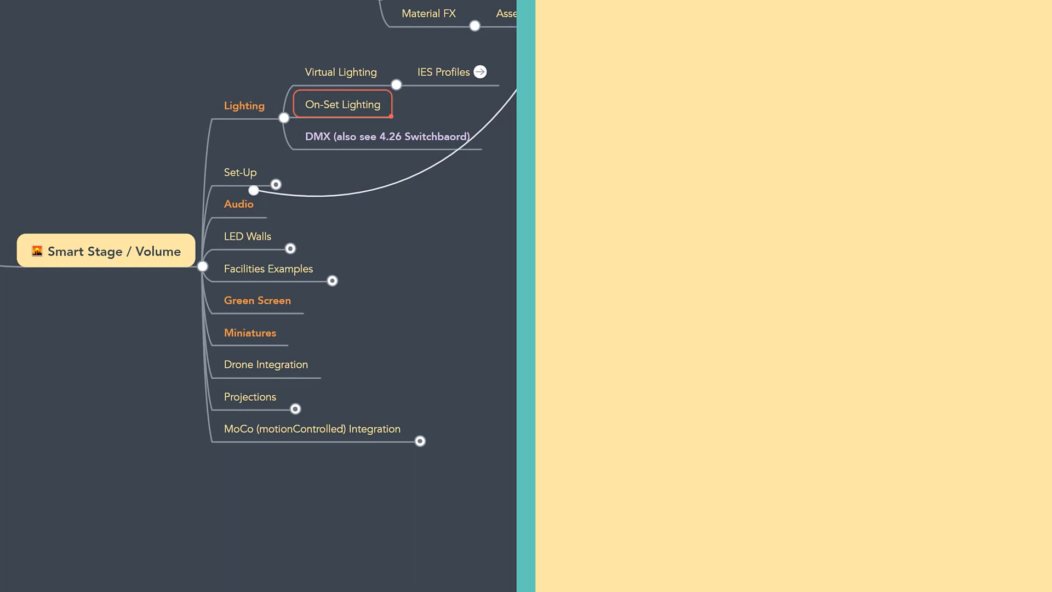
{"action": "left_click", "coordinate": [386, 136]}
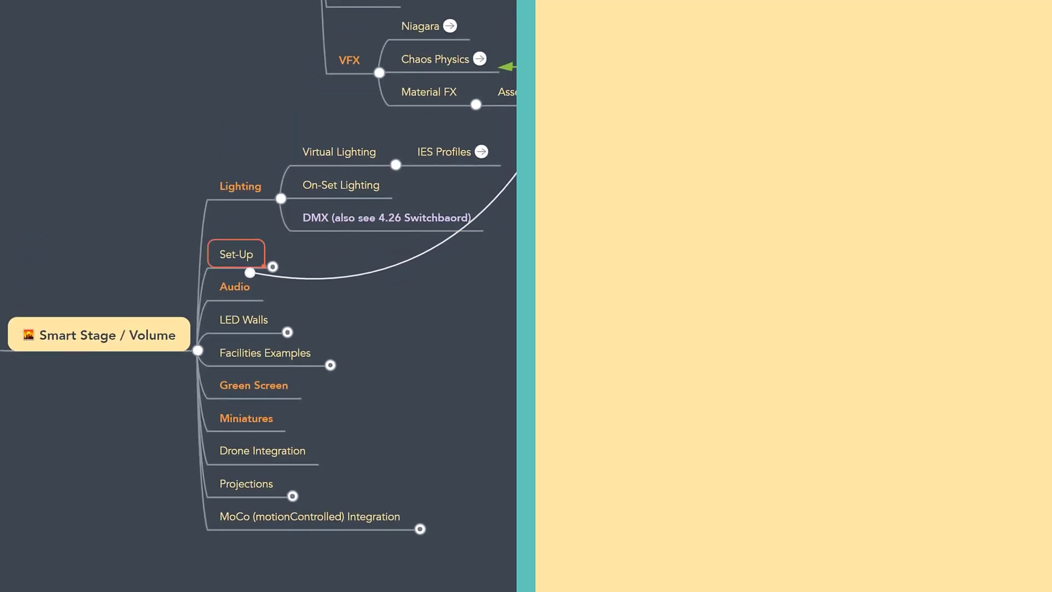
{"action": "left_click", "coordinate": [273, 265]}
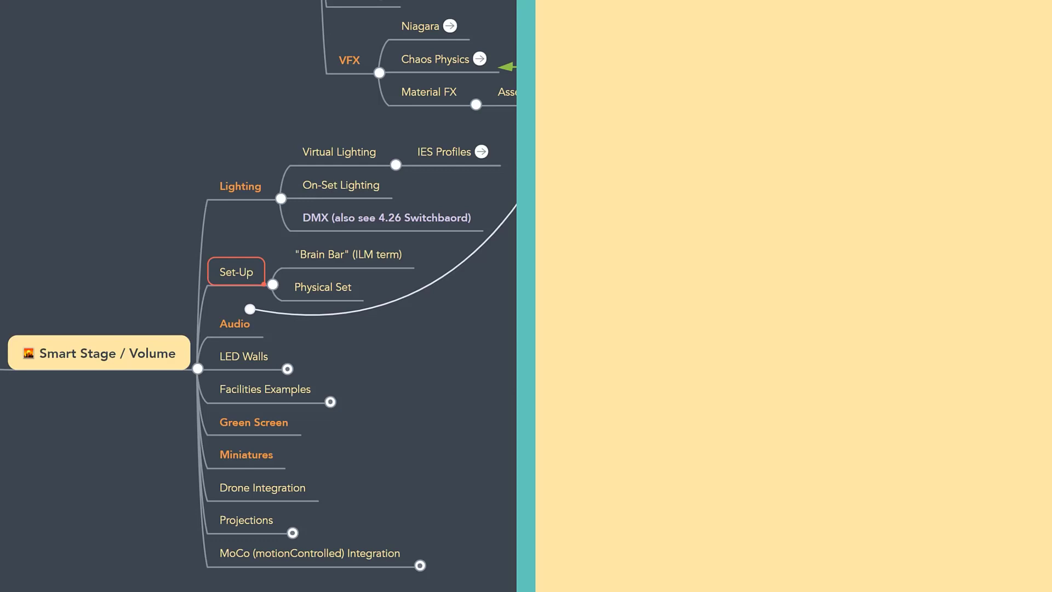
{"action": "left_click", "coordinate": [235, 324]}
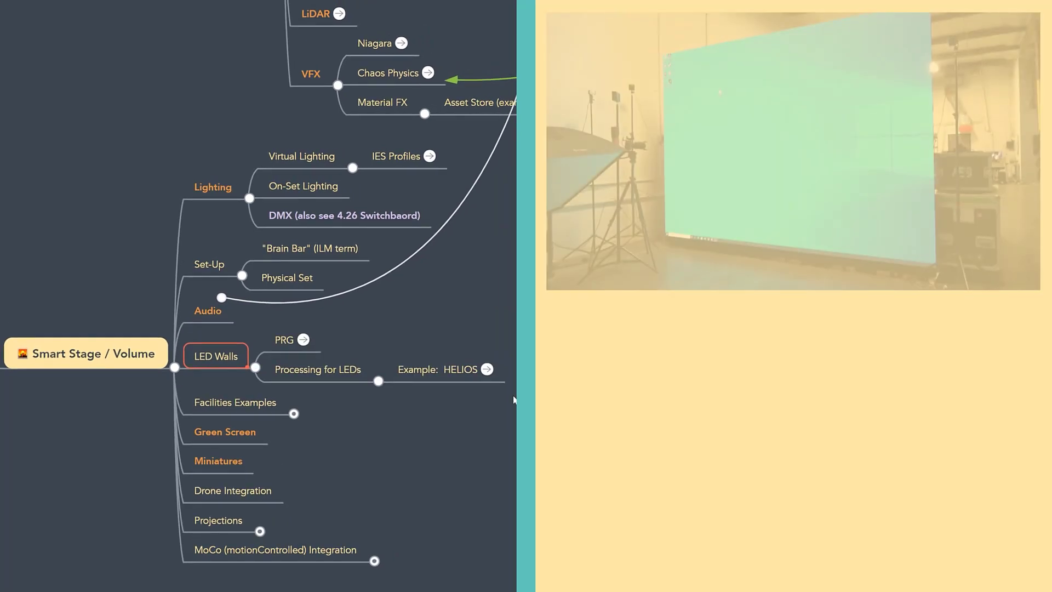
- Preview PRG's media, expand Facilities Examples (Nant Studios, PixoMondo), then select Green Screen
{"action": "left_click", "coordinate": [292, 340]}
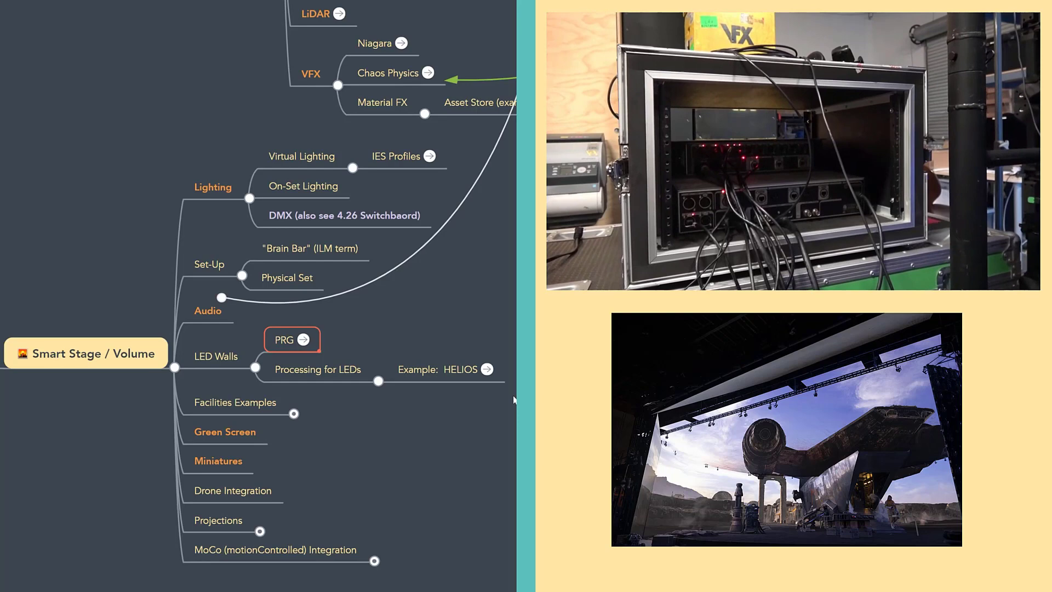
{"action": "left_click", "coordinate": [460, 369]}
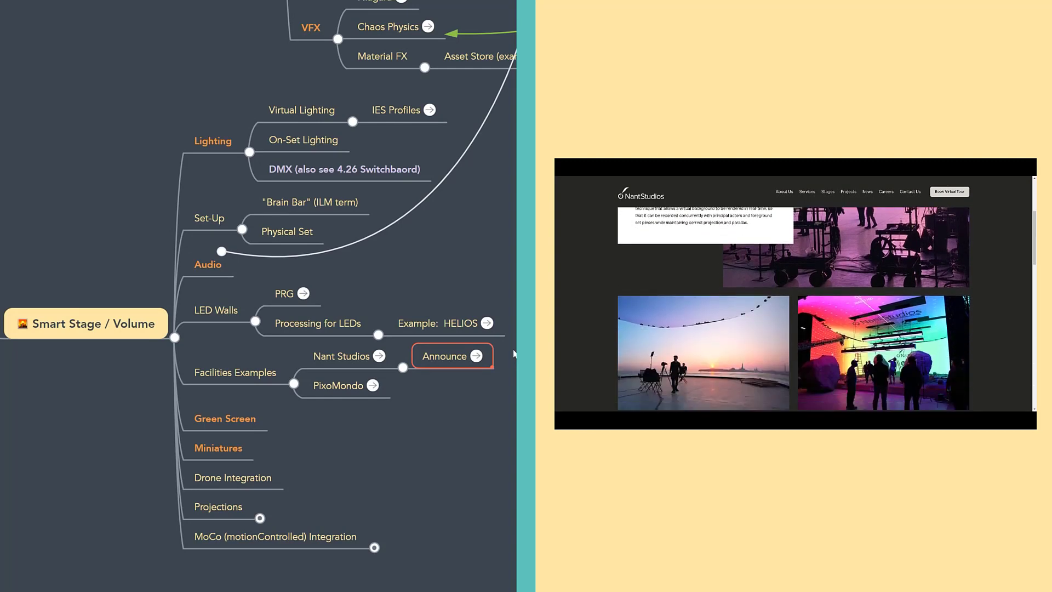
{"action": "left_click", "coordinate": [343, 386]}
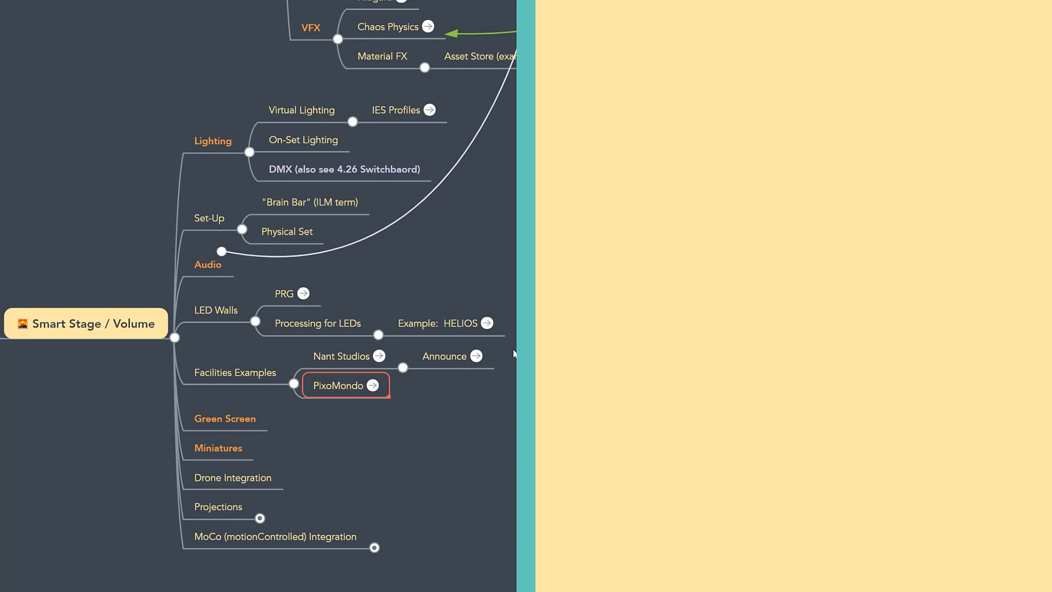
{"action": "left_click", "coordinate": [225, 418]}
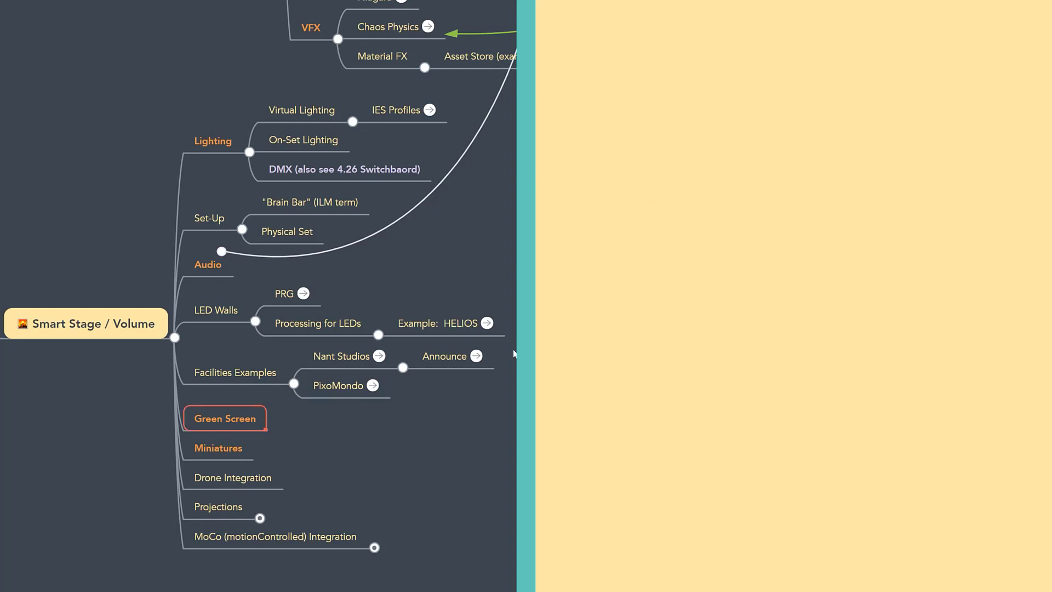
- Show Miniatures media, expand Projections (Light Interact, Dome, VIOSO), and preview Camera Meta-Data
{"action": "left_click", "coordinate": [218, 448]}
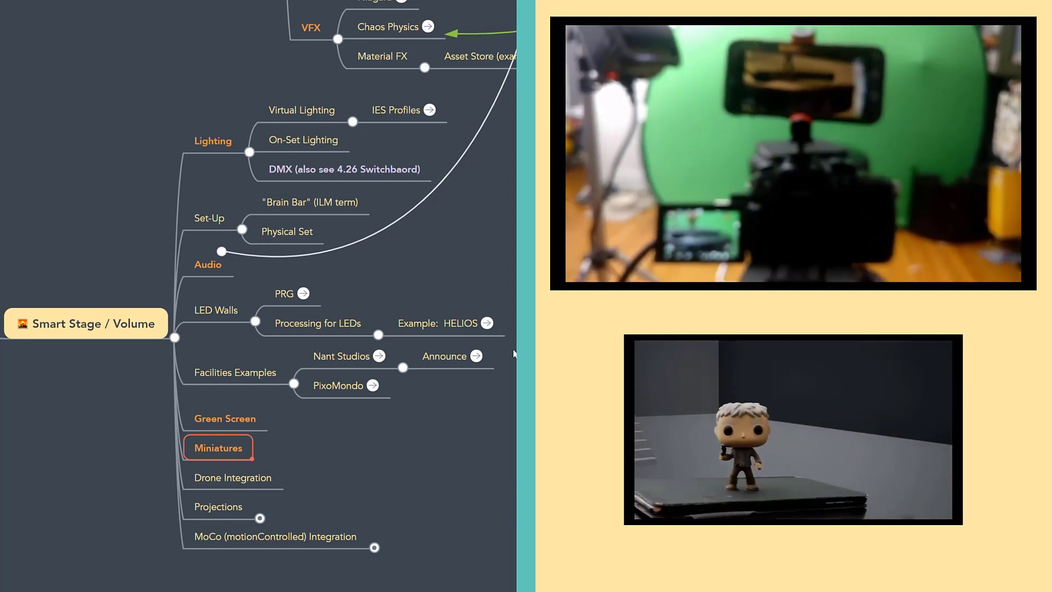
{"action": "left_click", "coordinate": [232, 477]}
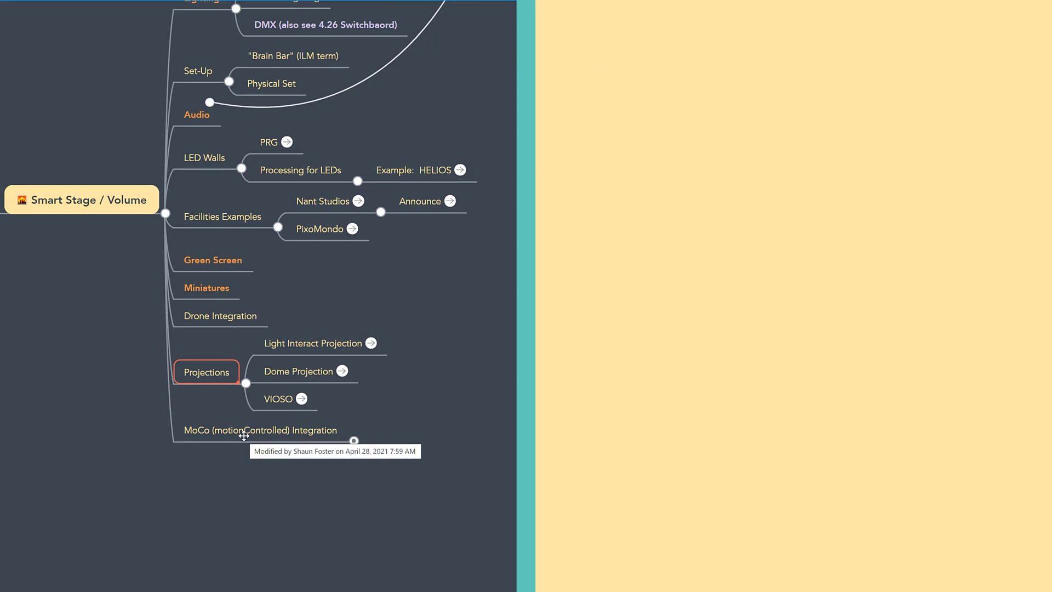
{"action": "left_click", "coordinate": [260, 430]}
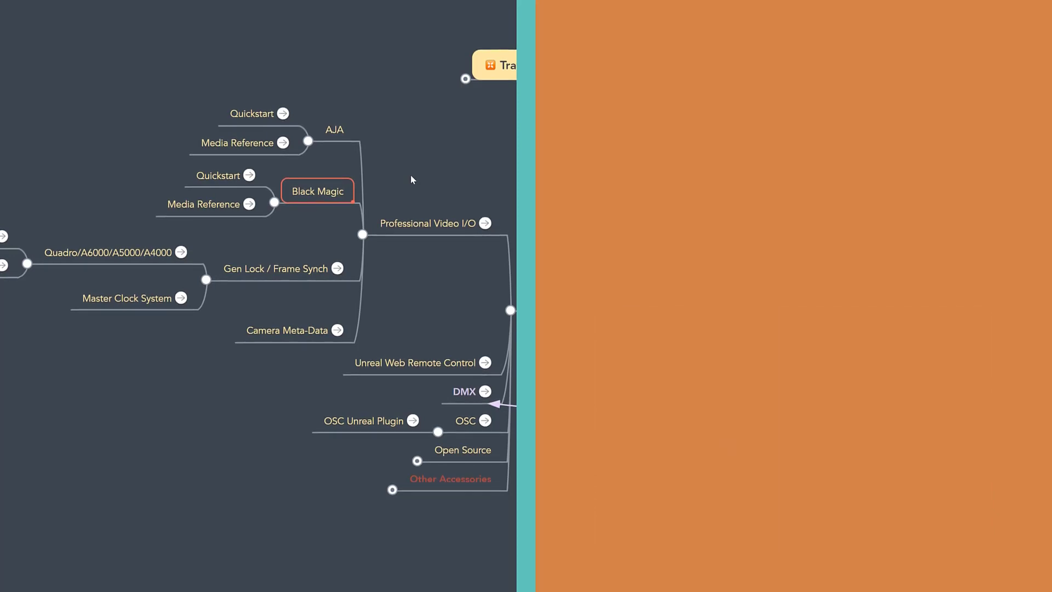
{"action": "left_click", "coordinate": [283, 268]}
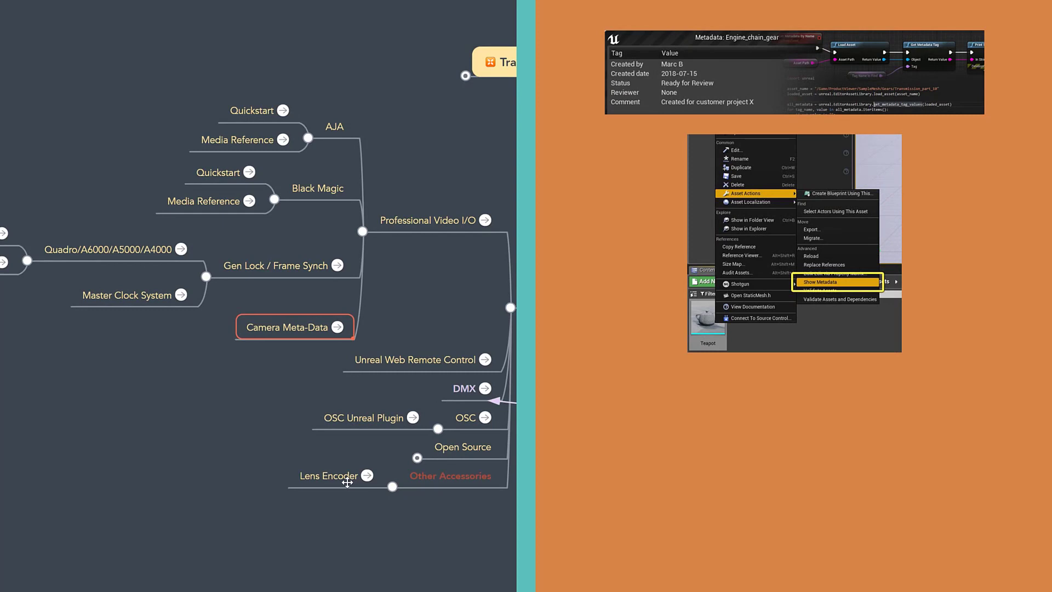
- Show, then hide, the Unreal Web Remote Control widget tutorial preview
{"action": "left_click", "coordinate": [329, 476]}
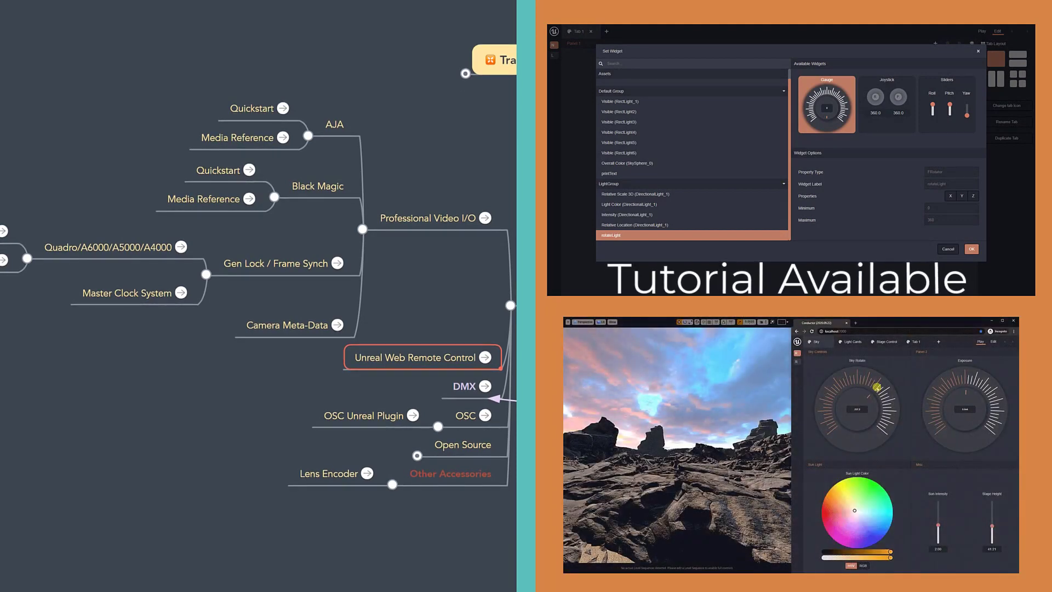
{"action": "left_click", "coordinate": [472, 386]}
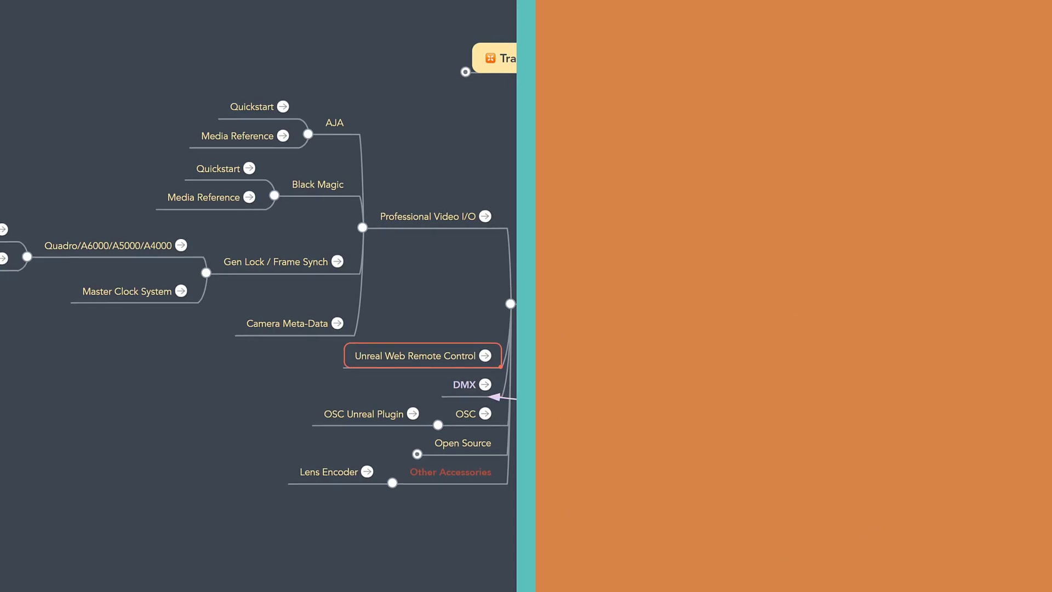
- Expand Open Source to list Kino Wheels, DOGHUT Vcam and Arduino XR Integration
{"action": "left_click", "coordinate": [371, 412]}
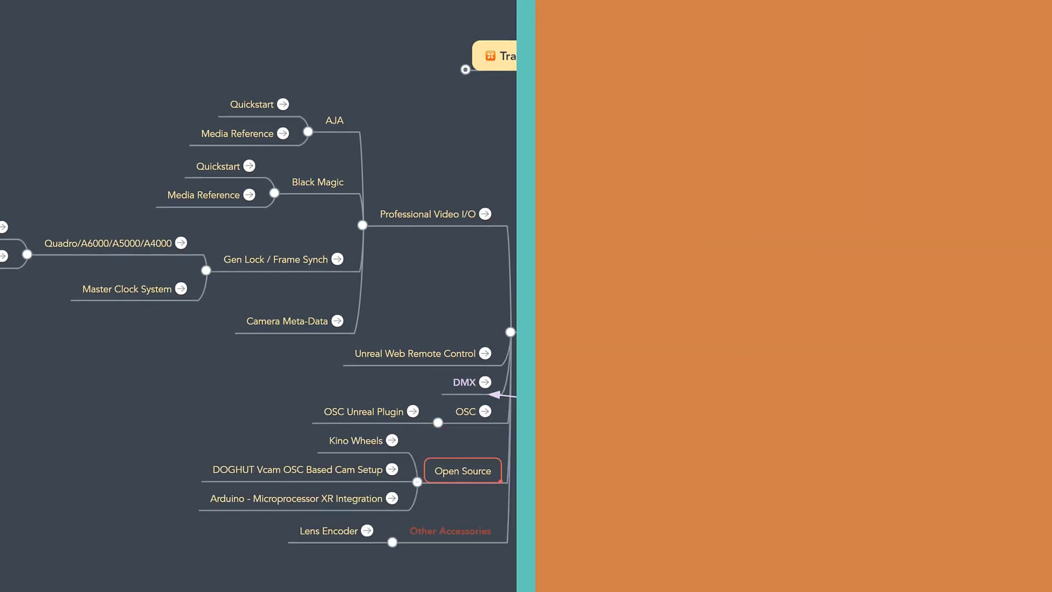
{"action": "scroll", "scroll_direction": "down", "scroll_amount": 3}
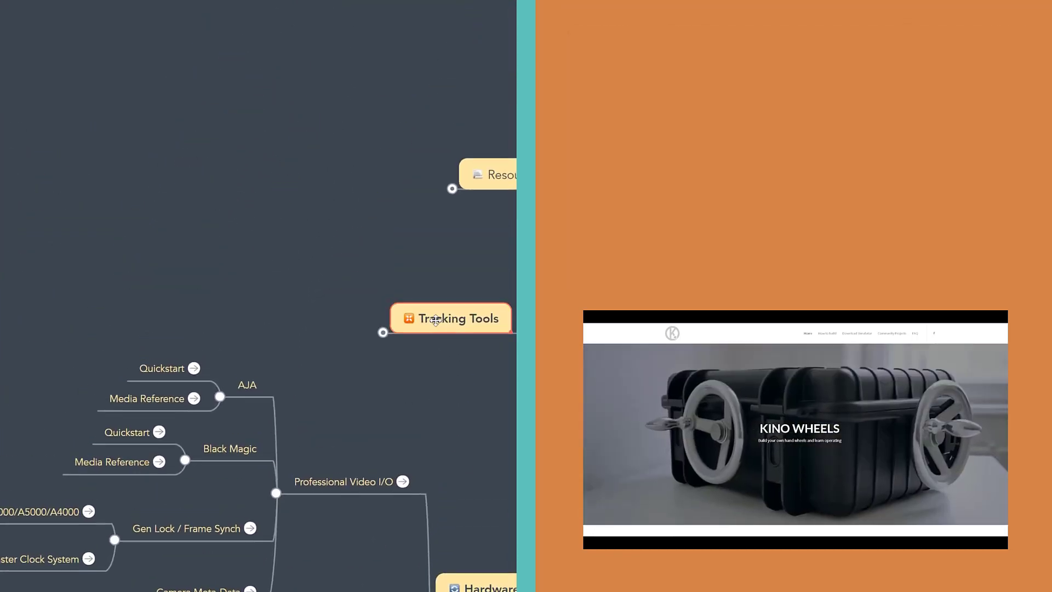
- Expand Tracking Tools and VP Focused Tracking Solutions (AntiLatency to Vicon), then close the preview
{"action": "left_click", "coordinate": [448, 318]}
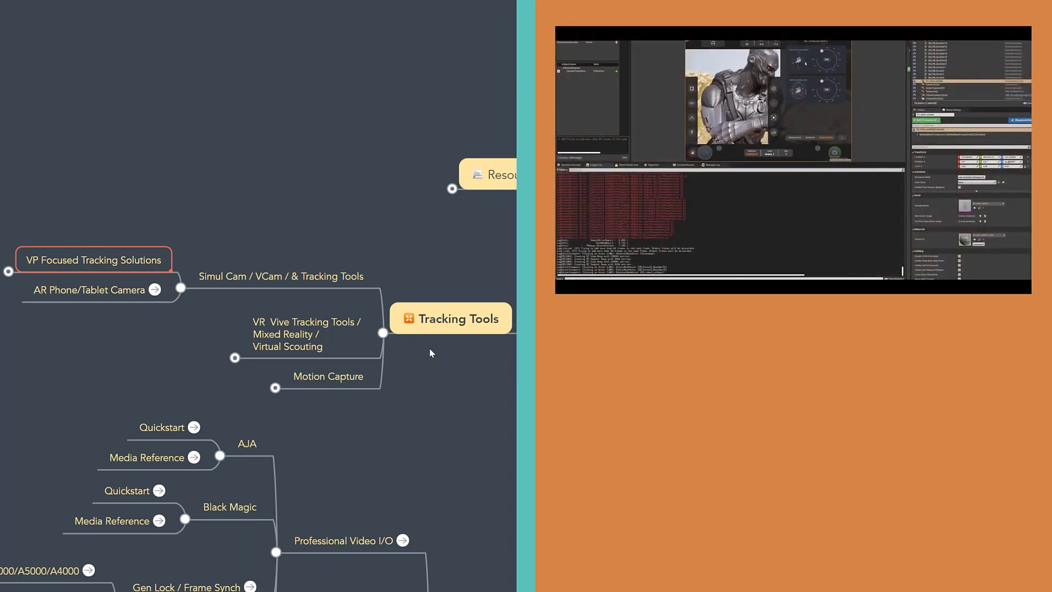
{"action": "left_click", "coordinate": [93, 289]}
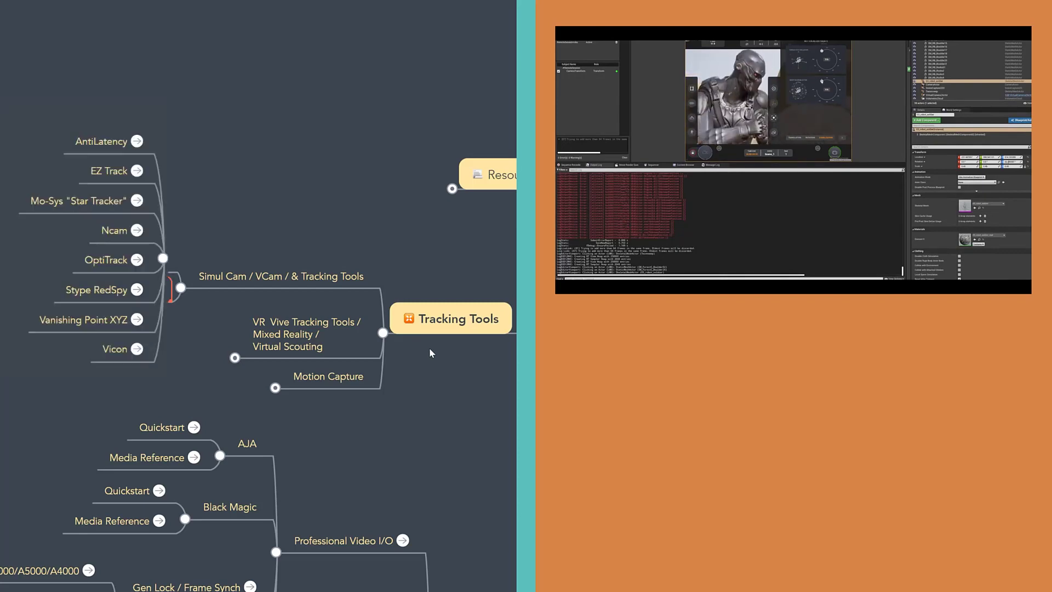
{"action": "left_click", "coordinate": [450, 318]}
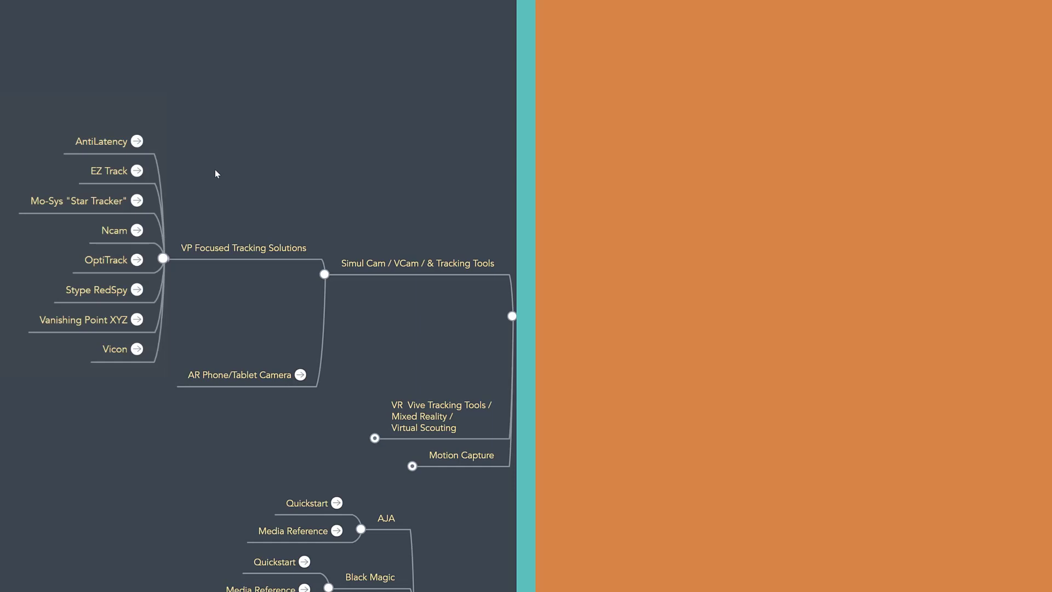
- Select AR Phone/Tablet Camera, expand VR Vive Tracking Tools, and view VR Tracking and Vive Tracker 3.0
{"action": "left_click", "coordinate": [246, 374]}
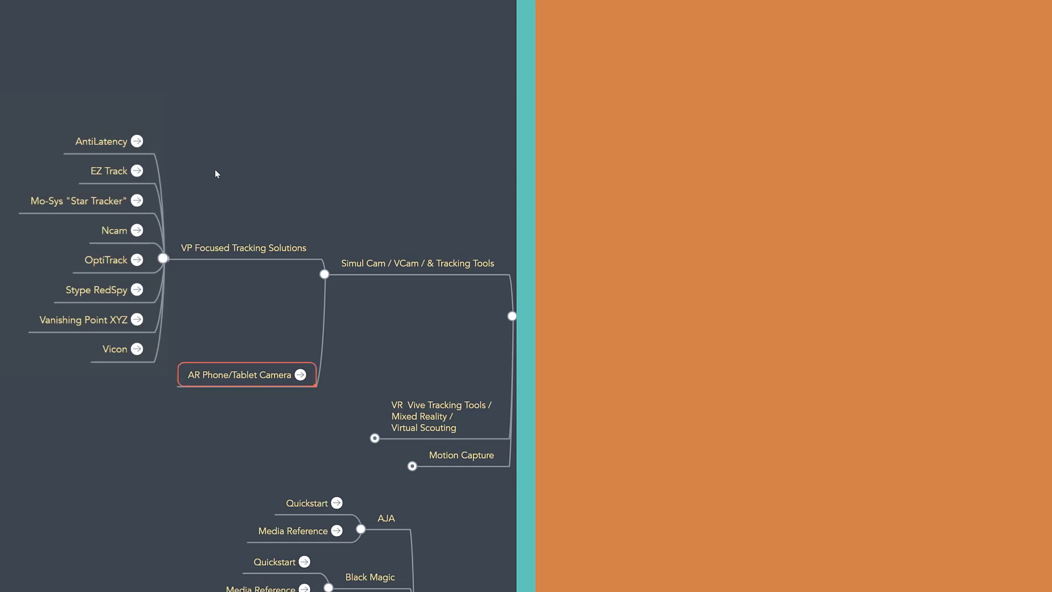
{"action": "left_click", "coordinate": [443, 416]}
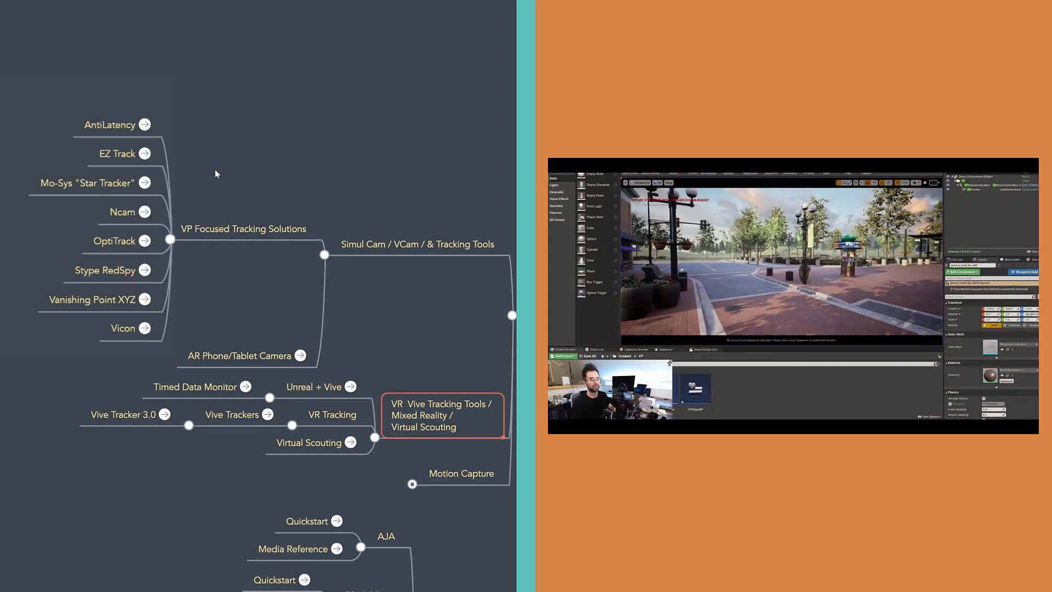
{"action": "left_click", "coordinate": [332, 415]}
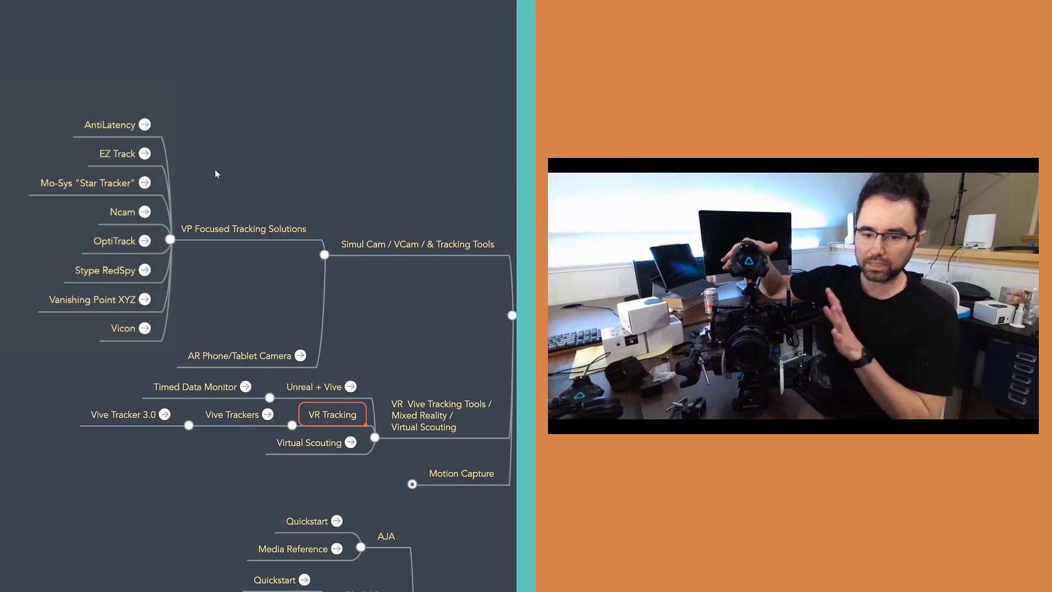
{"action": "left_click", "coordinate": [127, 414]}
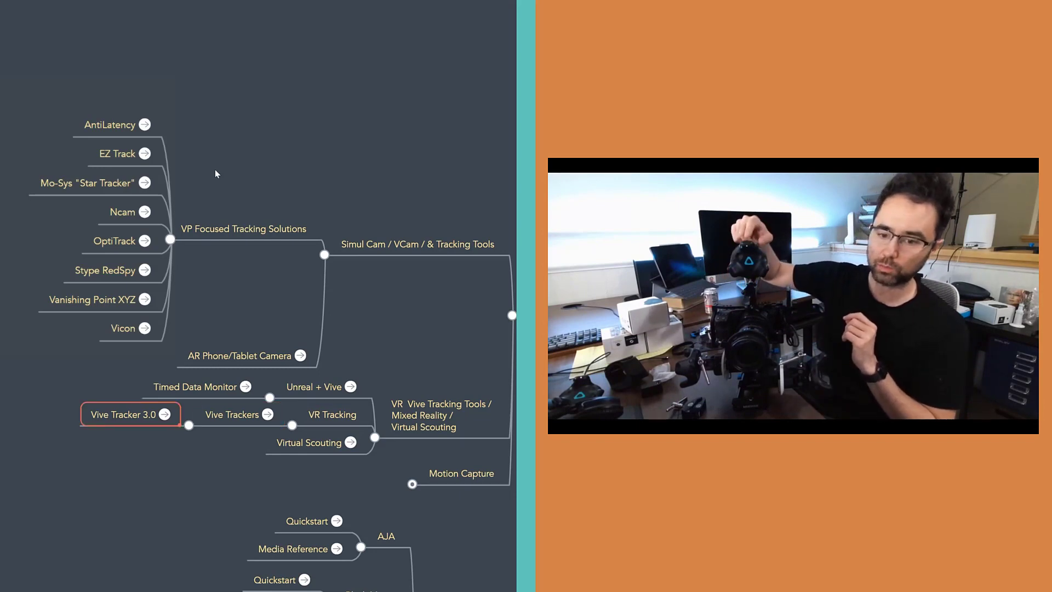
{"action": "left_click", "coordinate": [309, 443]}
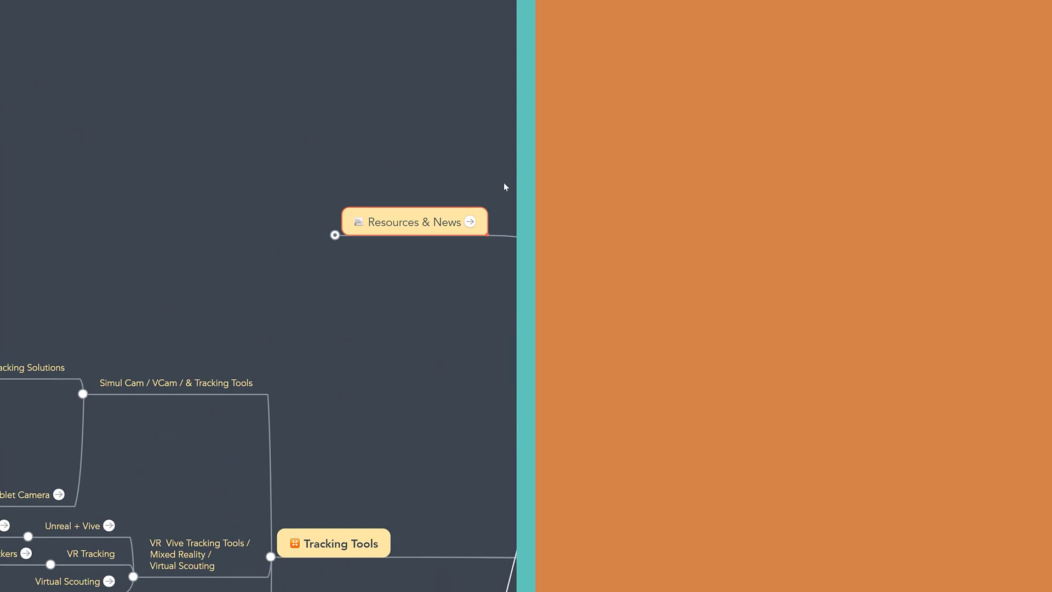
{"action": "mouse_move", "coordinate": [511, 188]}
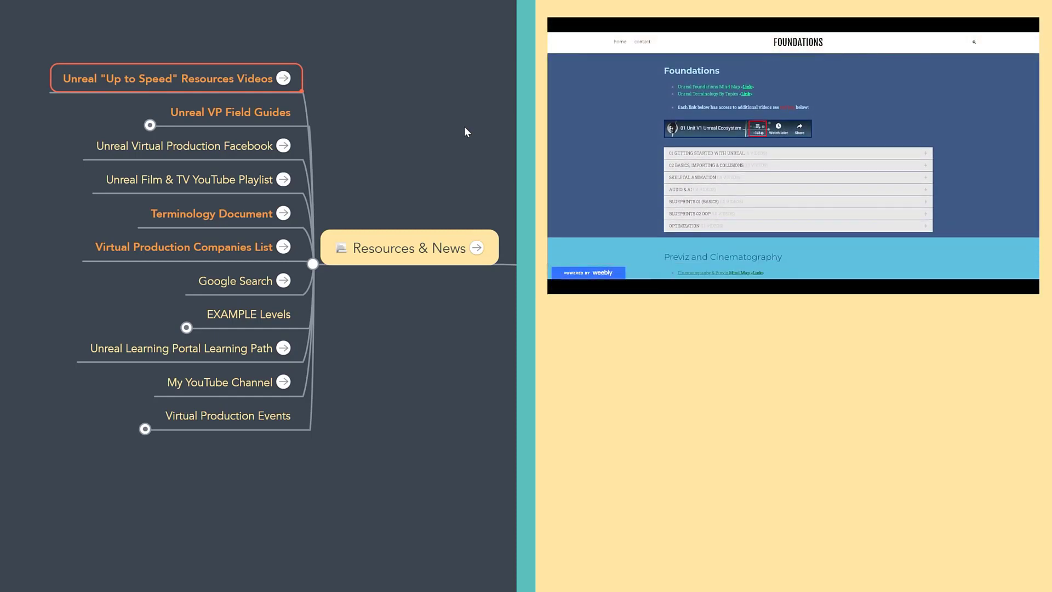
- Open Unreal VP Field Guides to show Virtual Production Field Guide I and II
{"action": "left_click", "coordinate": [230, 111]}
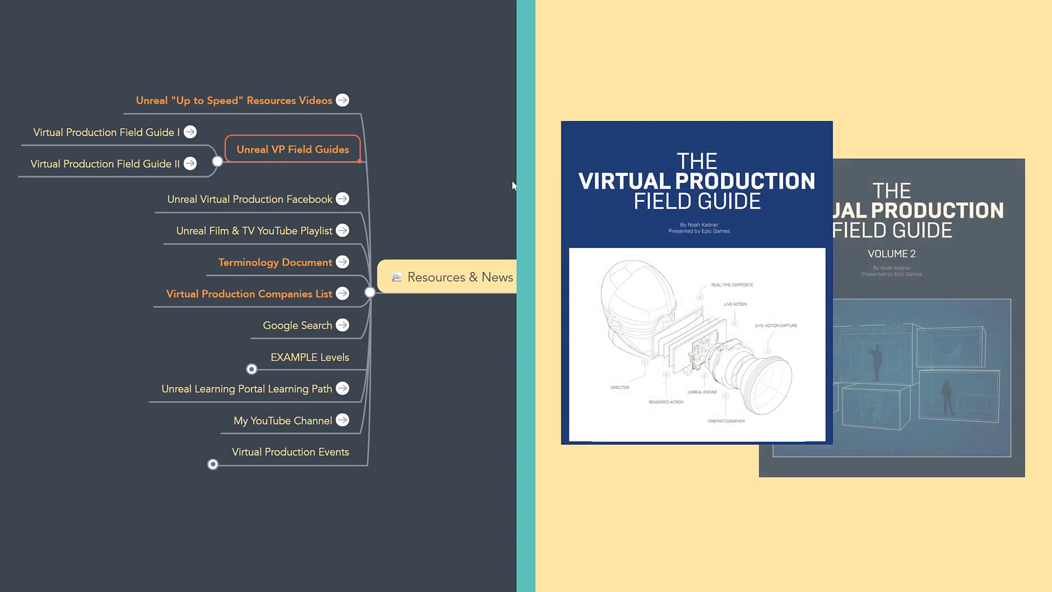
- Show the Virtual Production Terminology document preview from the Terminology Document topic
{"action": "left_click", "coordinate": [275, 262]}
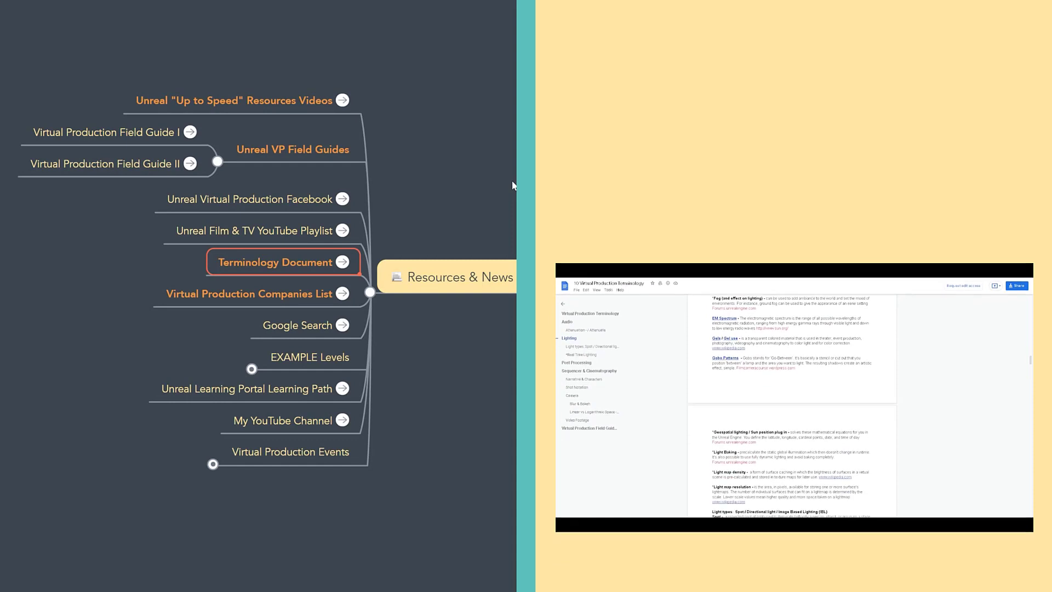
- Scroll the terminology preview to the Field Guide Glossary, then select Virtual Production Companies List
{"action": "scroll", "scroll_direction": "down", "scroll_amount": 3}
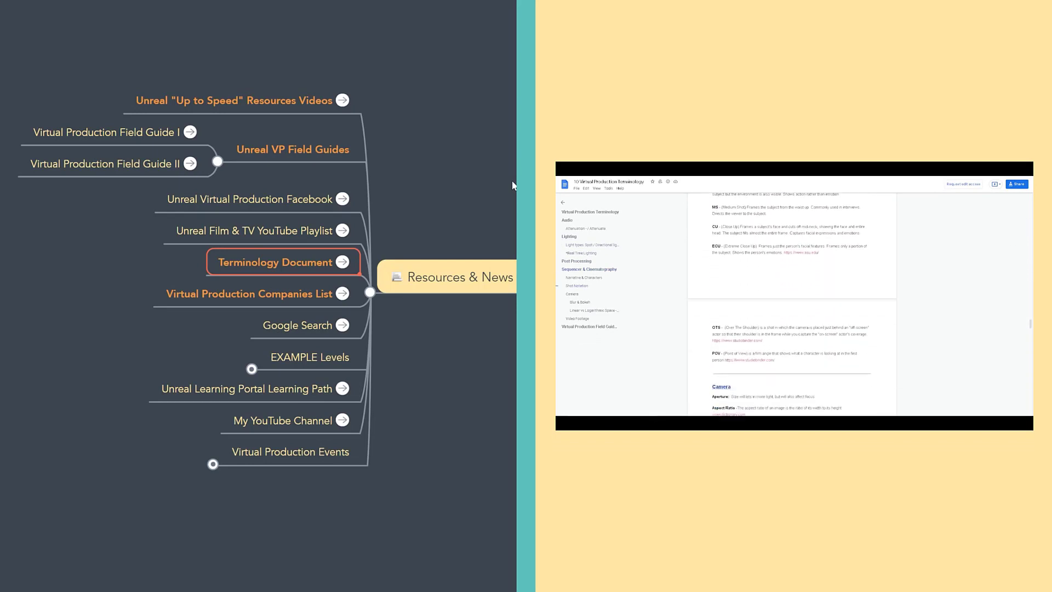
{"action": "left_click", "coordinate": [252, 293]}
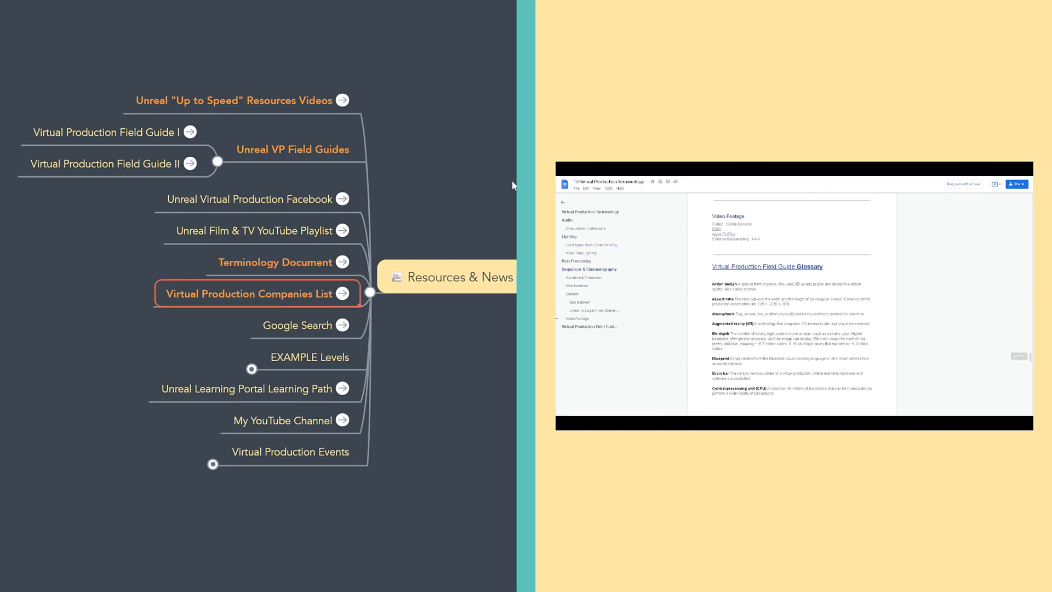
{"action": "scroll", "scroll_direction": "down", "scroll_amount": 3}
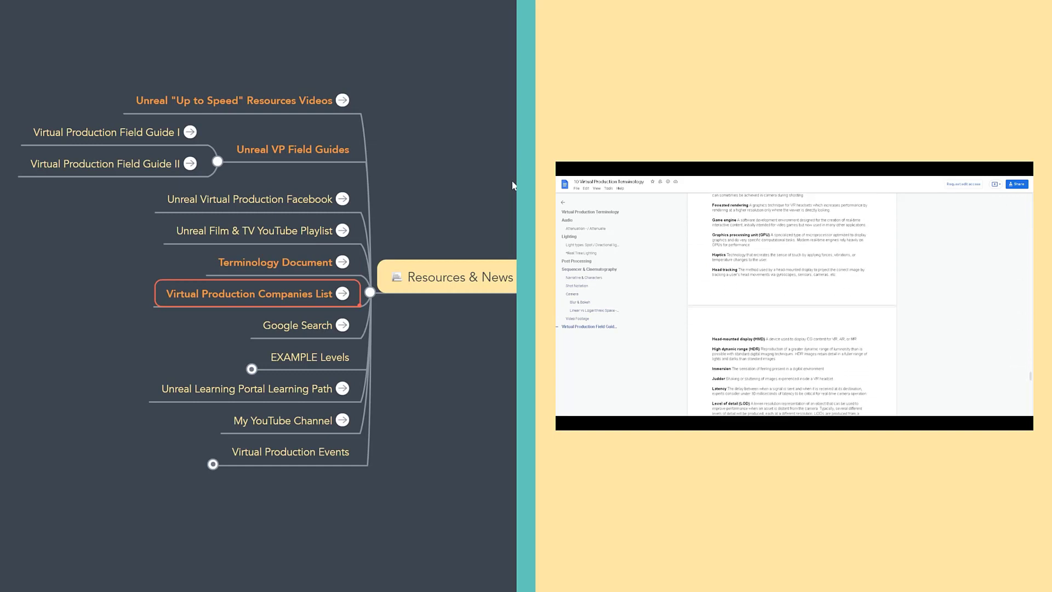